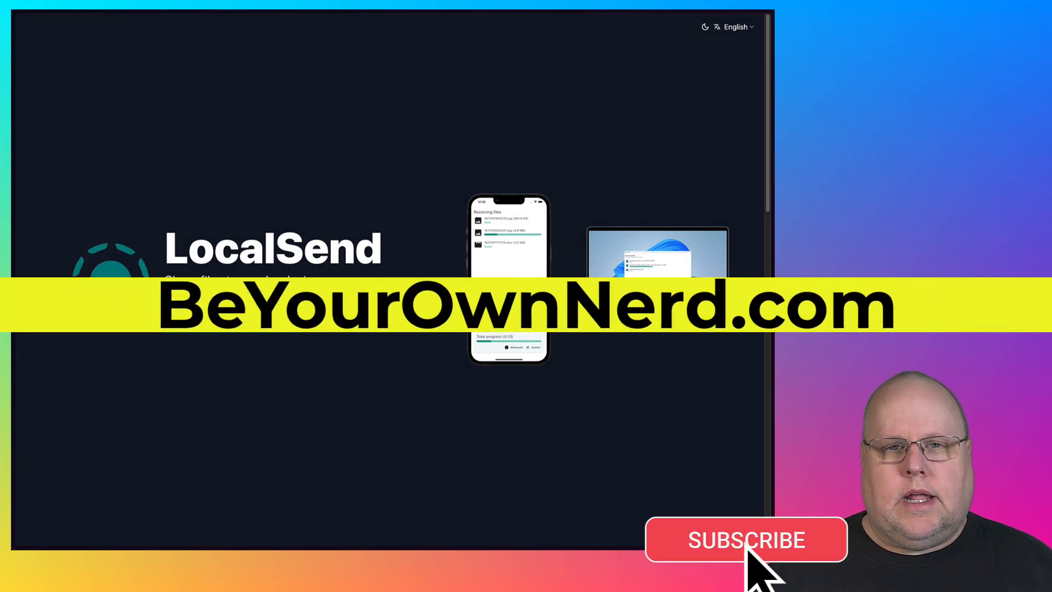
Scroll the LocalSend website down to its footer with the GitHub link.
{"action": "left_click", "coordinate": [745, 540]}
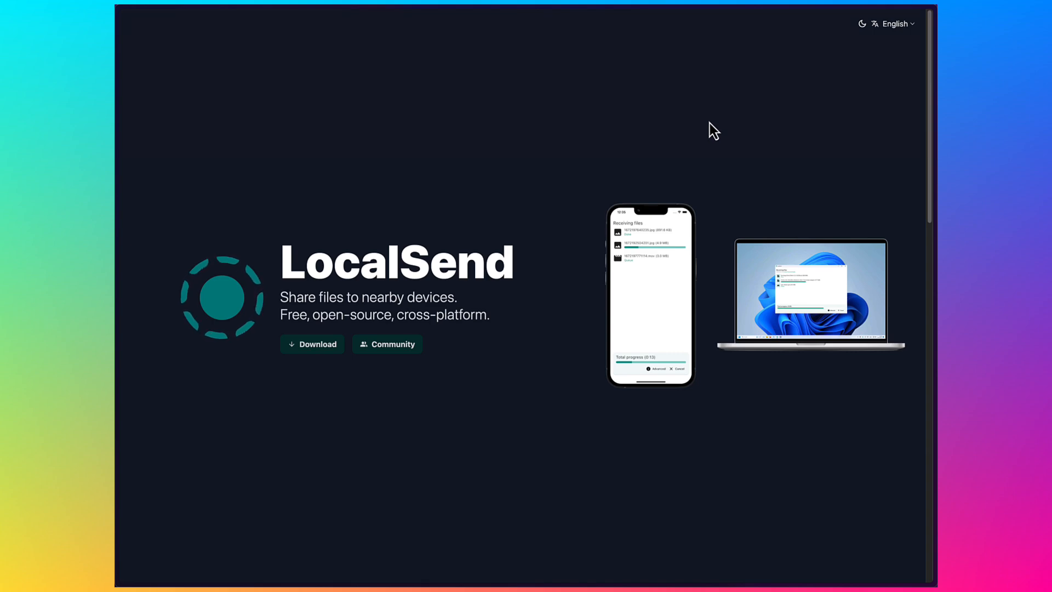
{"action": "scroll", "scroll_direction": "down", "scroll_amount": 3}
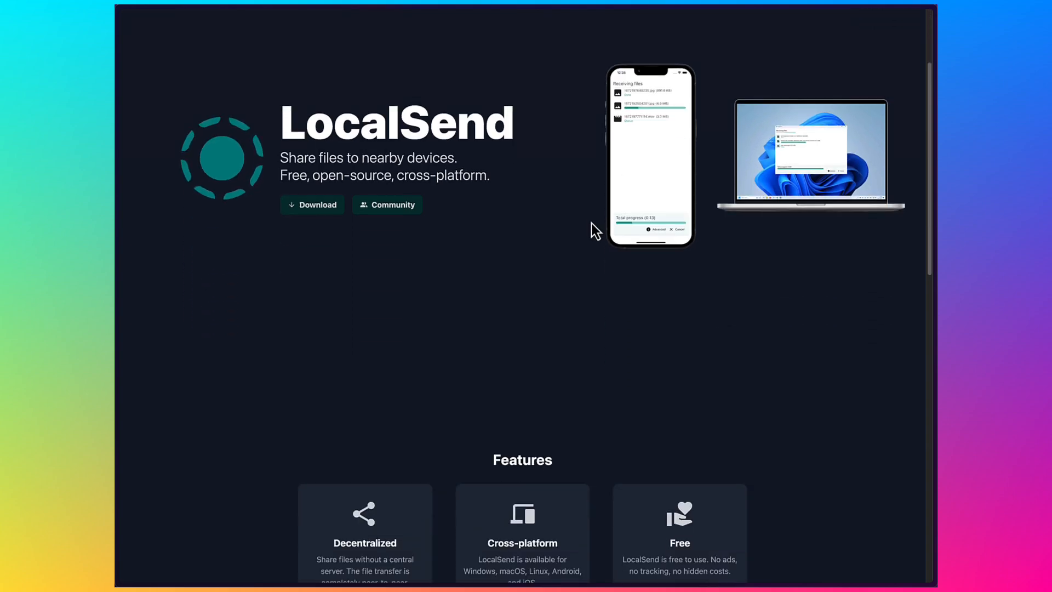
{"action": "scroll", "scroll_direction": "down", "scroll_amount": 3}
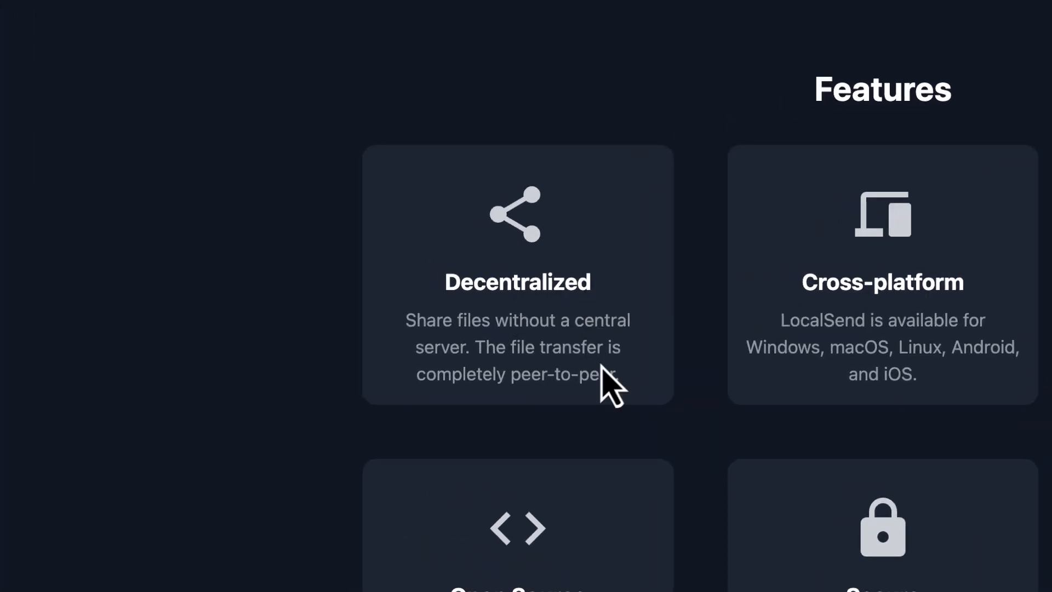
{"action": "mouse_move", "coordinate": [644, 413]}
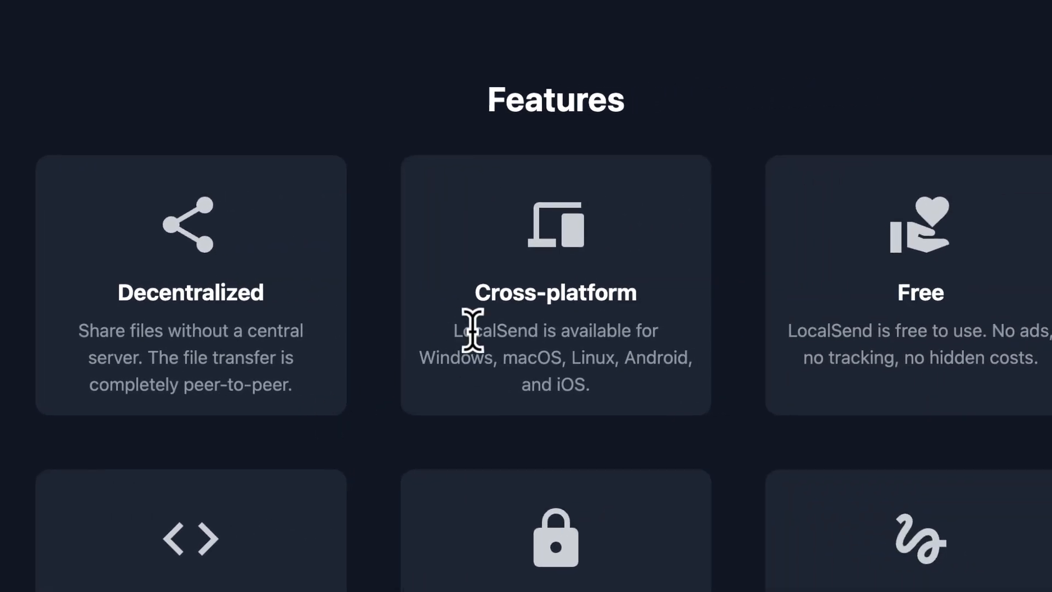
{"action": "mouse_move", "coordinate": [724, 262]}
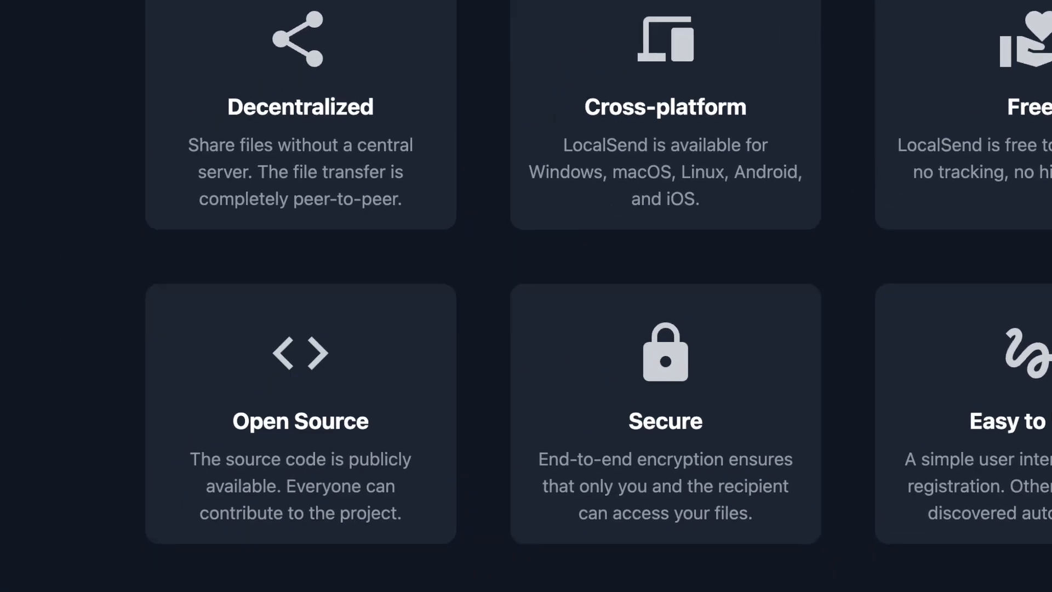
{"action": "scroll", "scroll_direction": "down", "scroll_amount": 3}
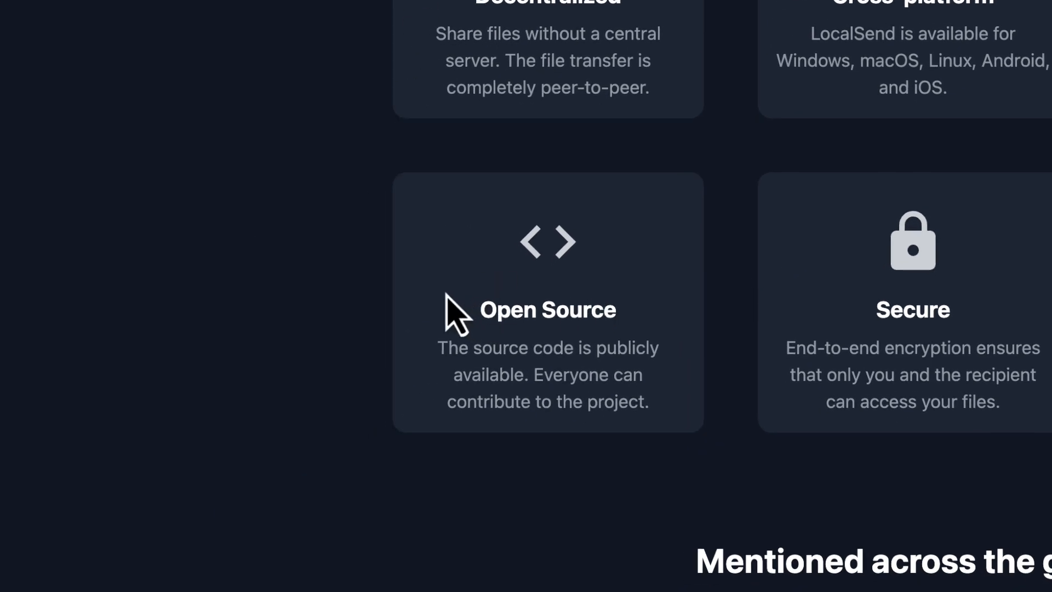
{"action": "mouse_move", "coordinate": [433, 315]}
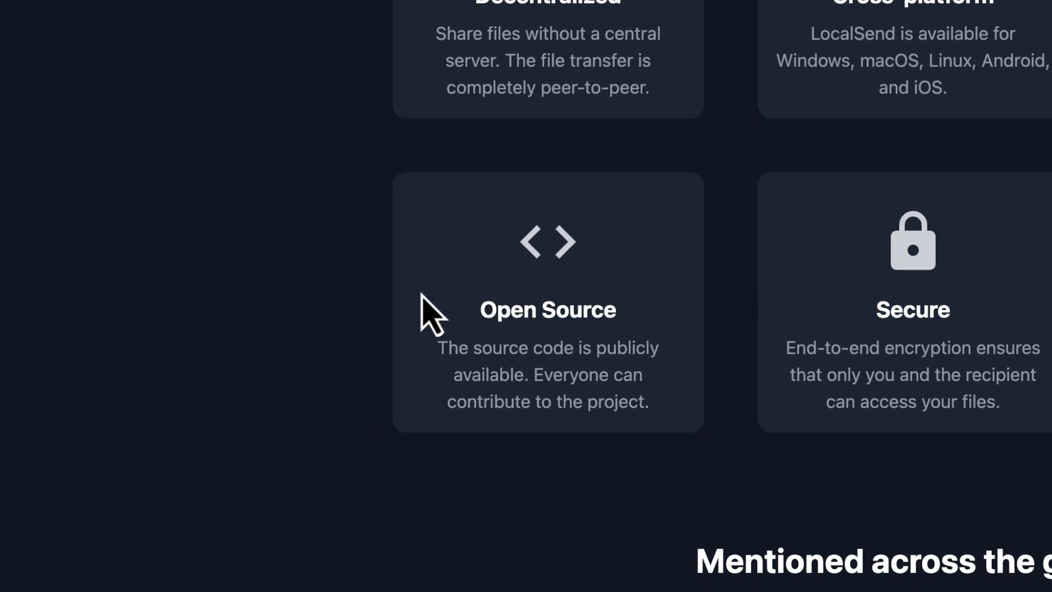
{"action": "scroll", "scroll_direction": "down", "scroll_amount": 3}
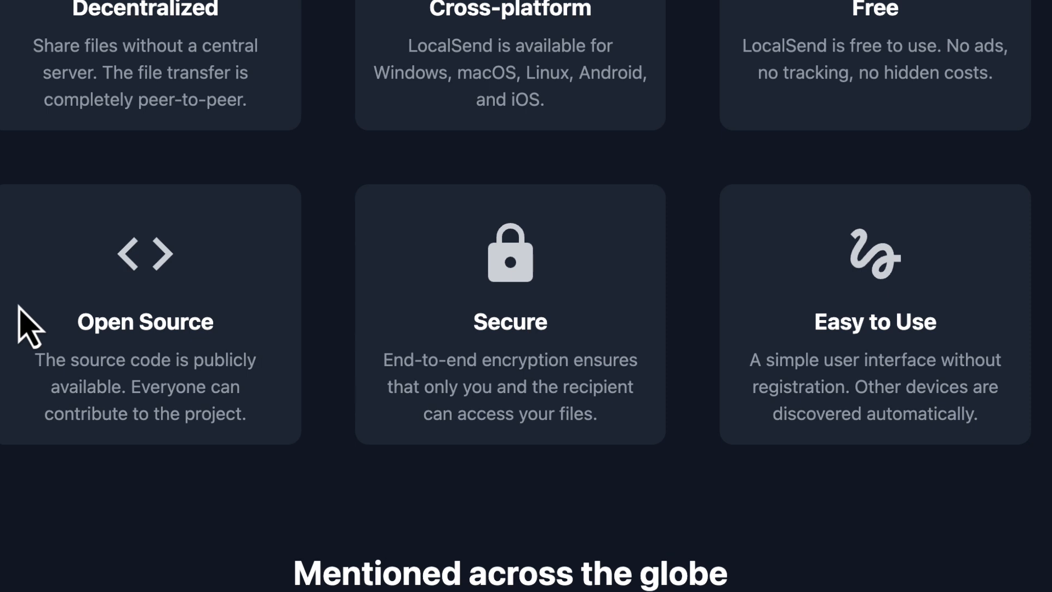
{"action": "scroll", "scroll_direction": "right", "scroll_amount": 3}
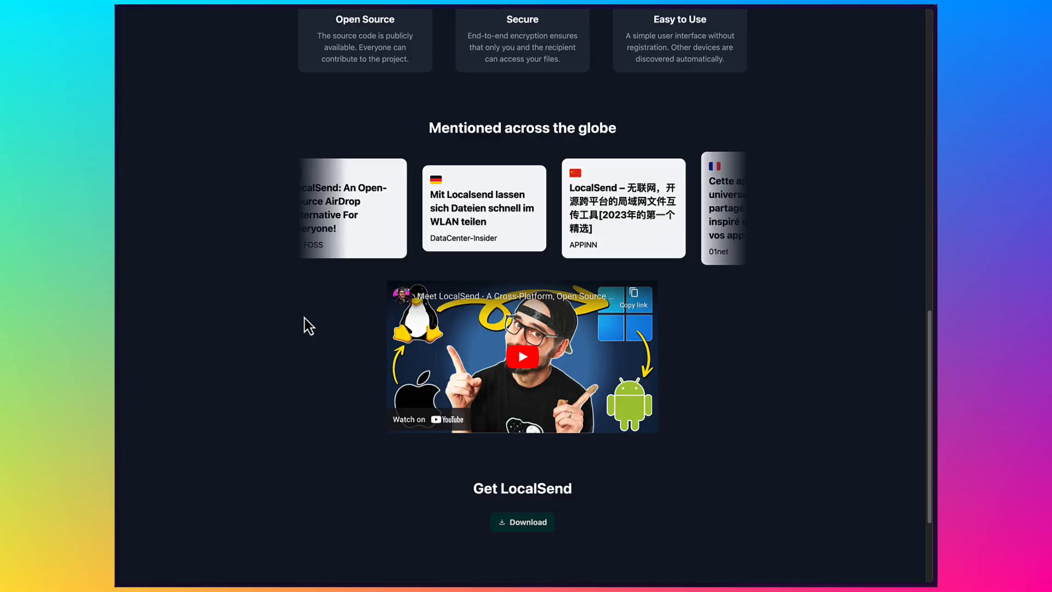
{"action": "scroll", "scroll_direction": "down", "scroll_amount": 3}
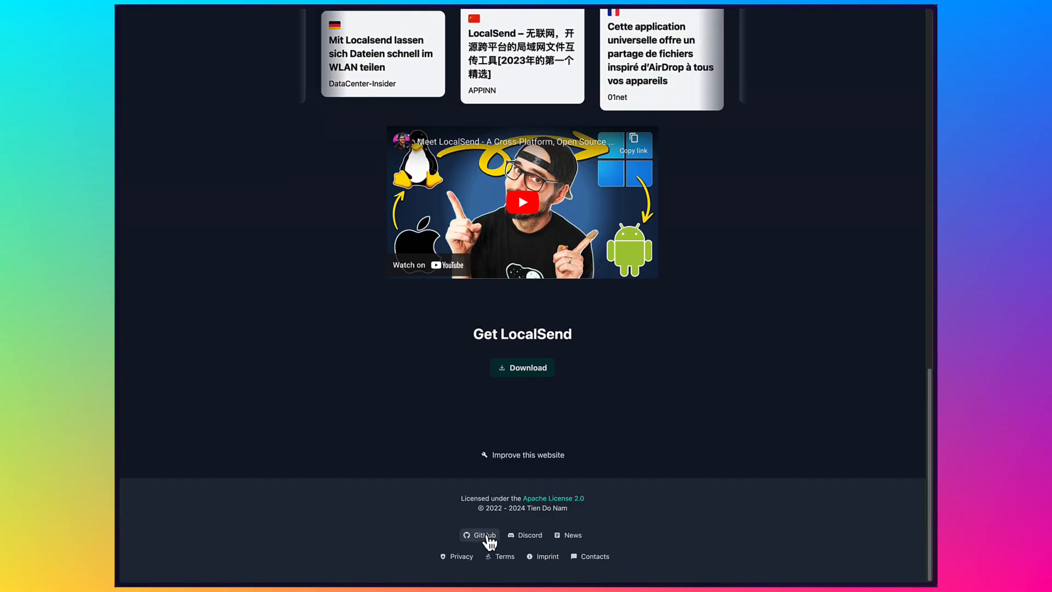
Open the localsend/localsend repository and scroll past the file list to the README overview.
{"action": "left_click", "coordinate": [483, 535]}
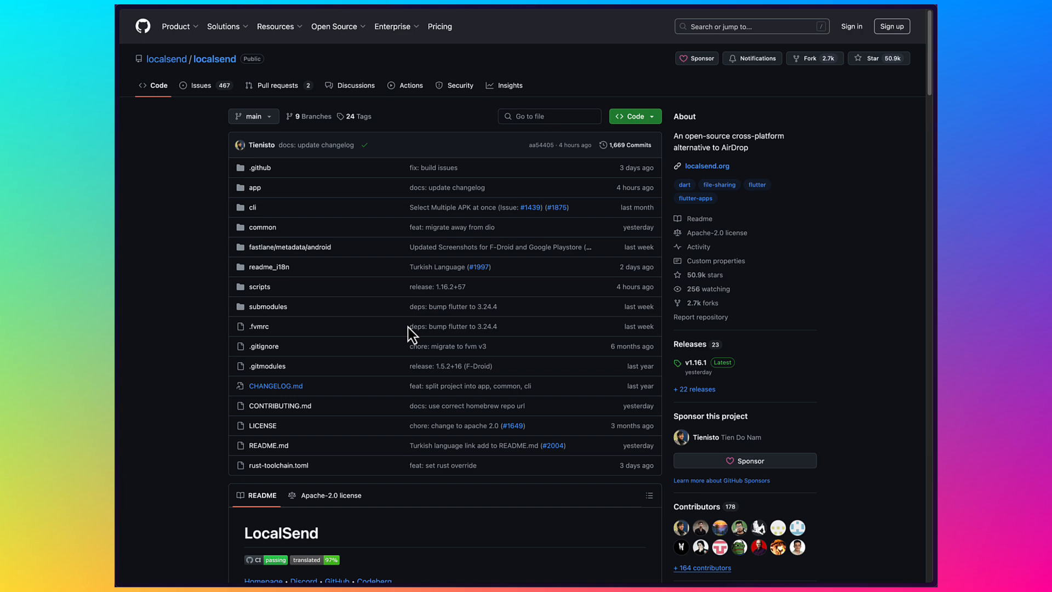
{"action": "mouse_move", "coordinate": [398, 324]}
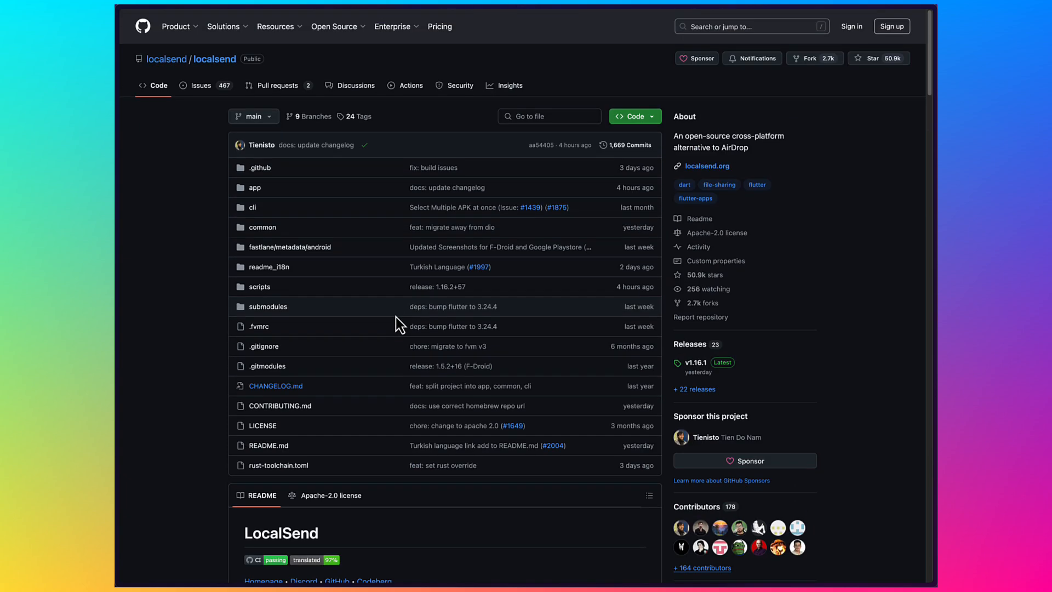
{"action": "scroll", "scroll_direction": "down", "scroll_amount": 3}
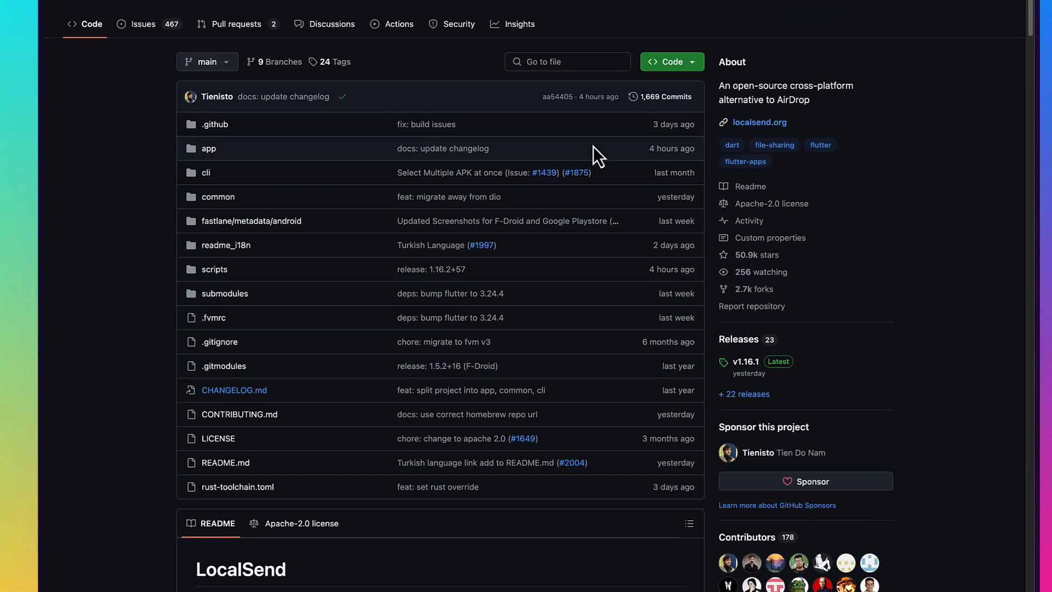
{"action": "scroll", "scroll_direction": "down", "scroll_amount": 3}
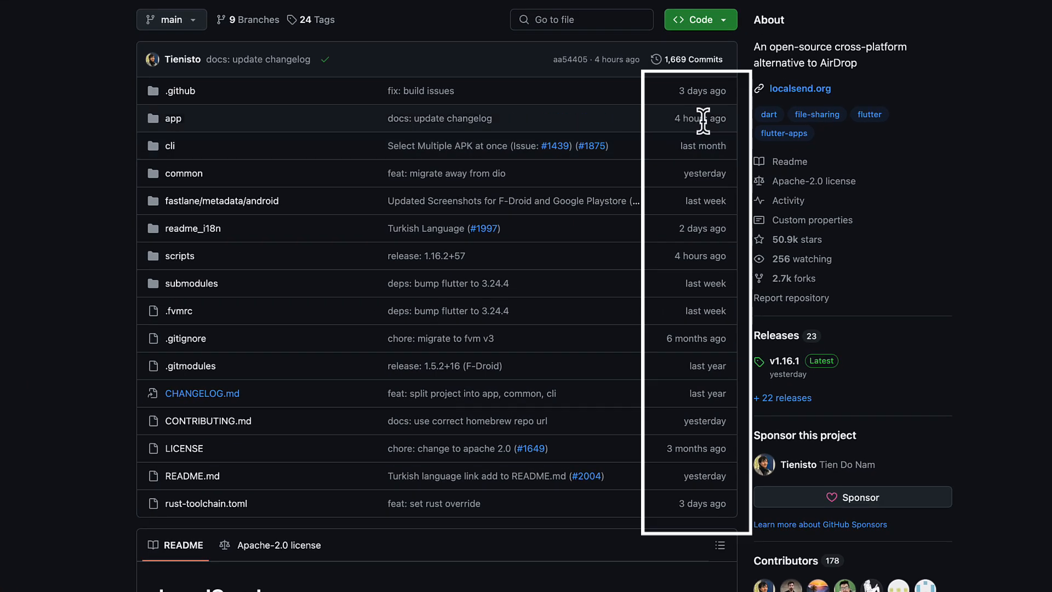
{"action": "mouse_move", "coordinate": [699, 118]}
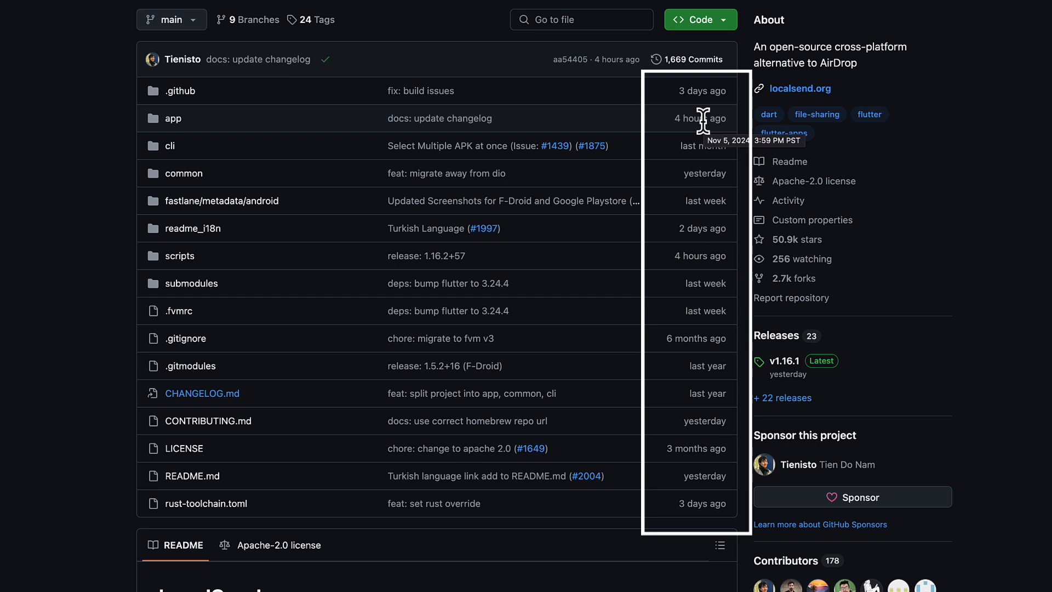
{"action": "mouse_move", "coordinate": [691, 222]}
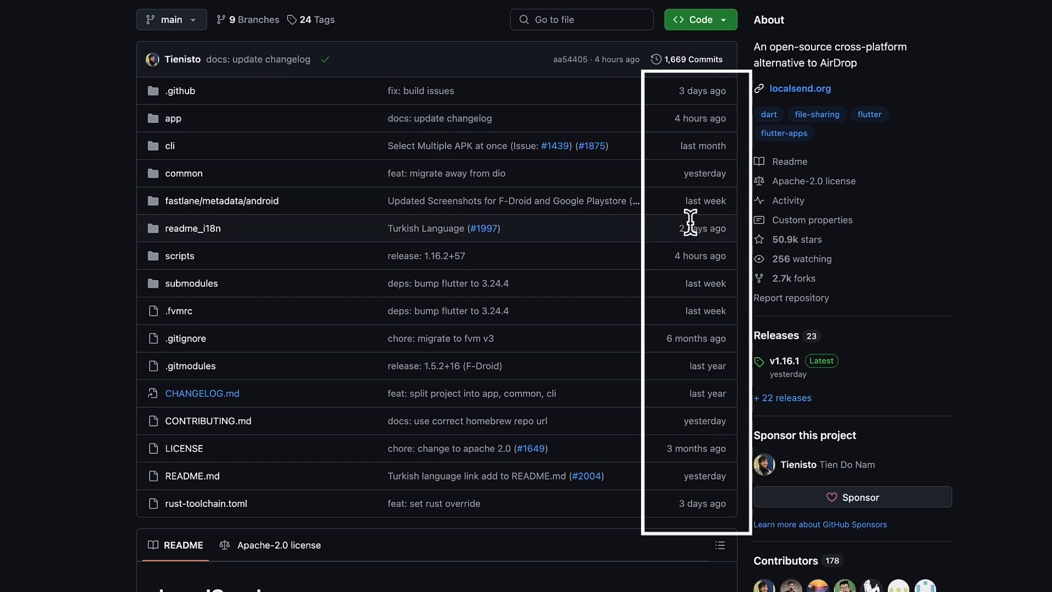
{"action": "mouse_move", "coordinate": [715, 231]}
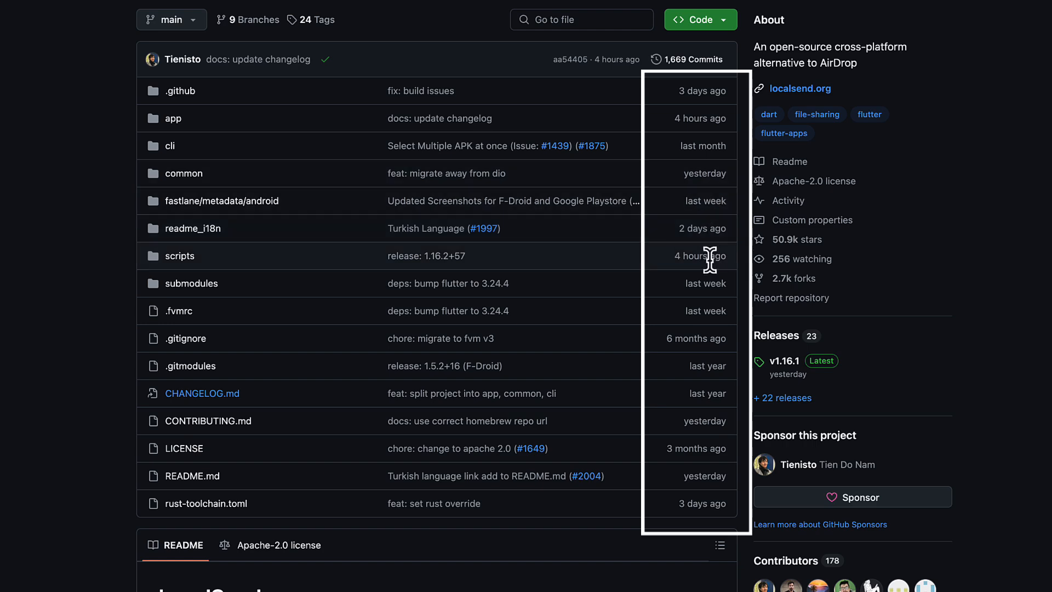
{"action": "scroll", "scroll_direction": "down", "scroll_amount": 3}
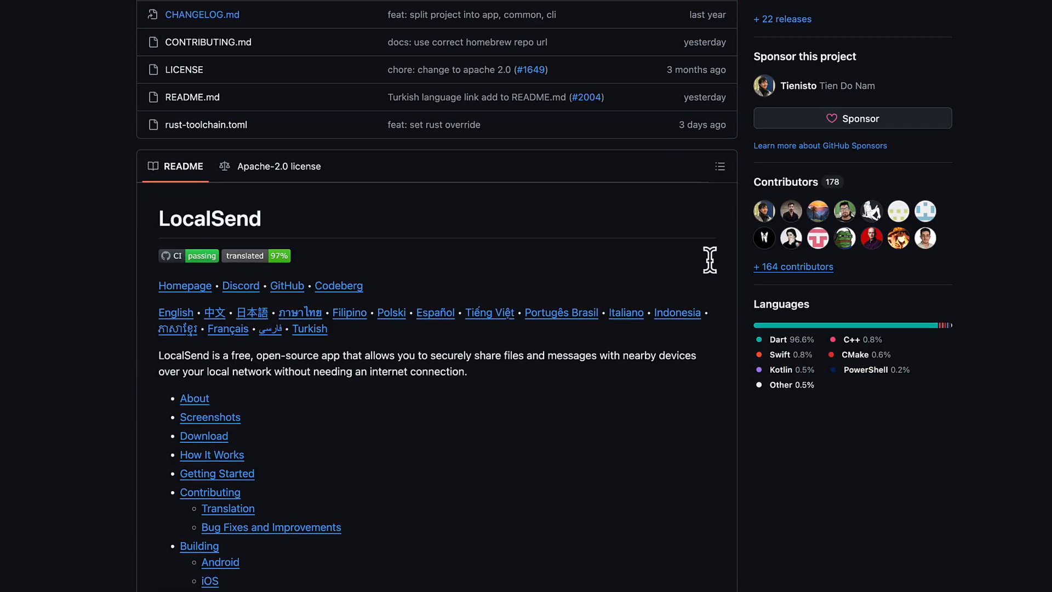
{"action": "scroll", "scroll_direction": "down", "scroll_amount": 3}
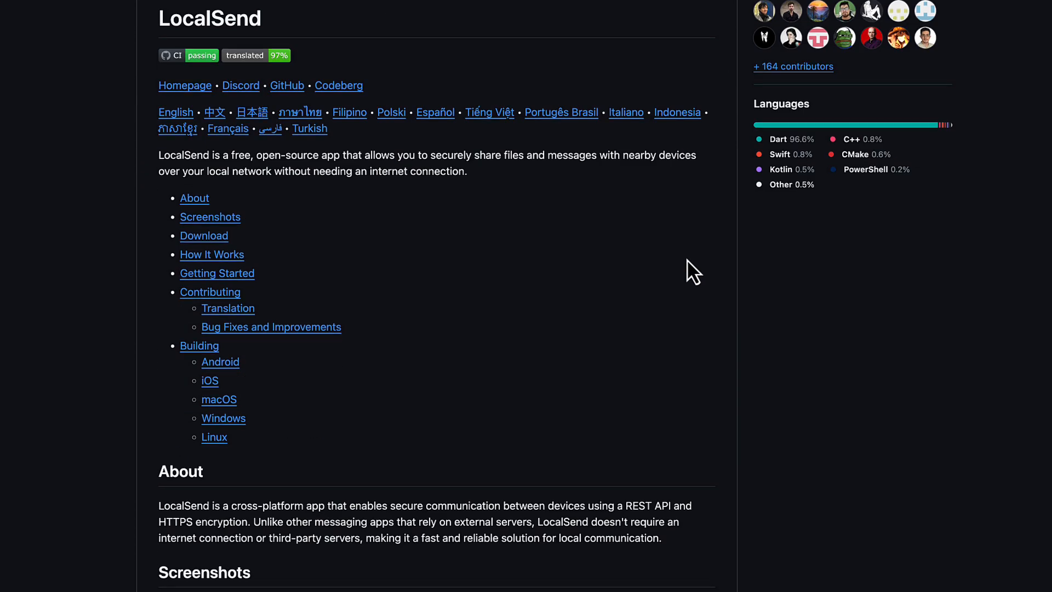
{"action": "scroll", "scroll_direction": "down", "scroll_amount": 3}
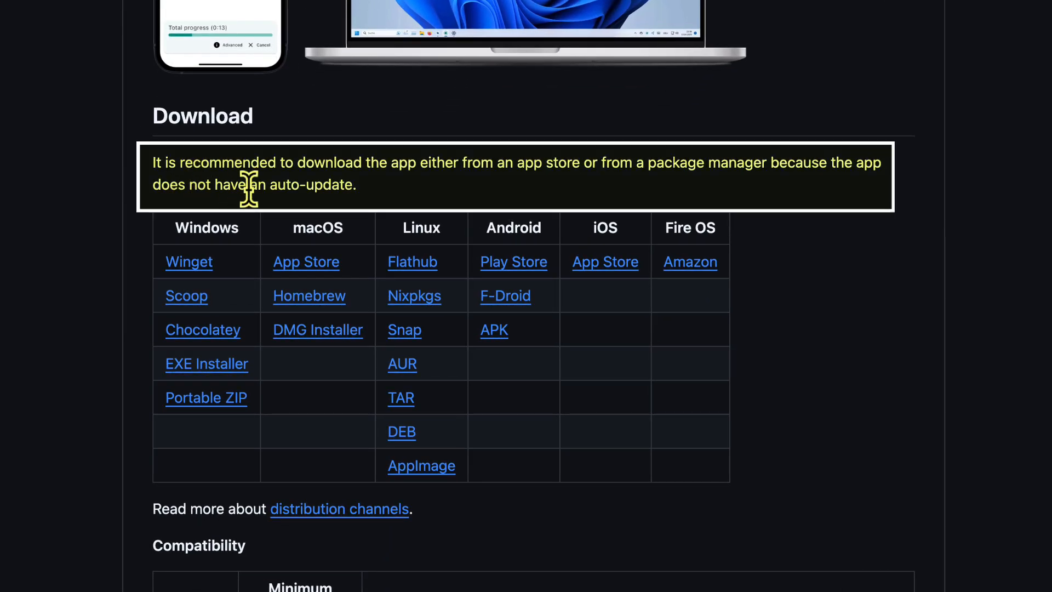
{"action": "mouse_move", "coordinate": [449, 221]}
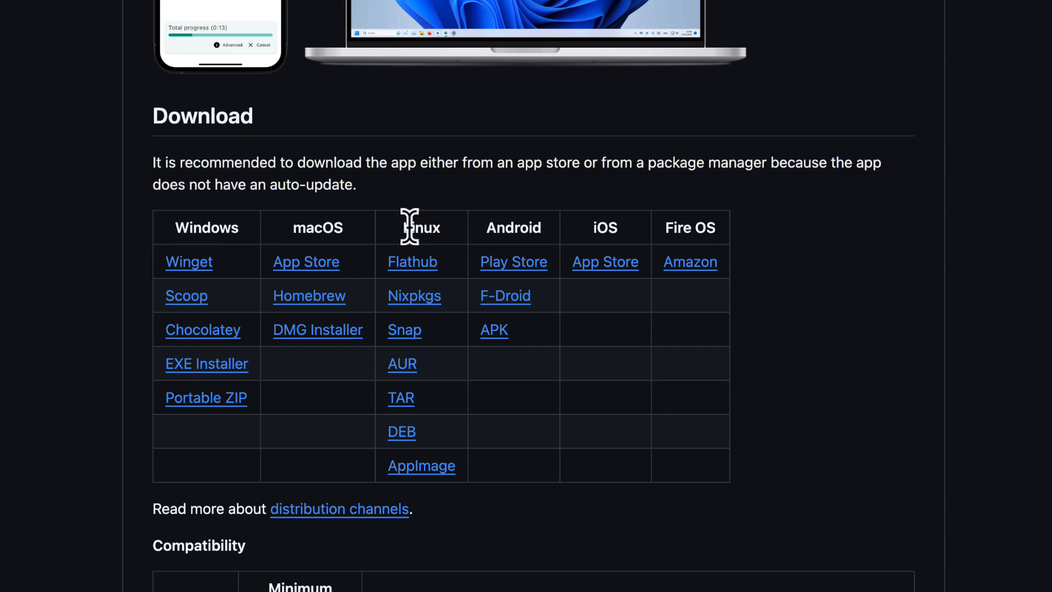
{"action": "mouse_move", "coordinate": [231, 379]}
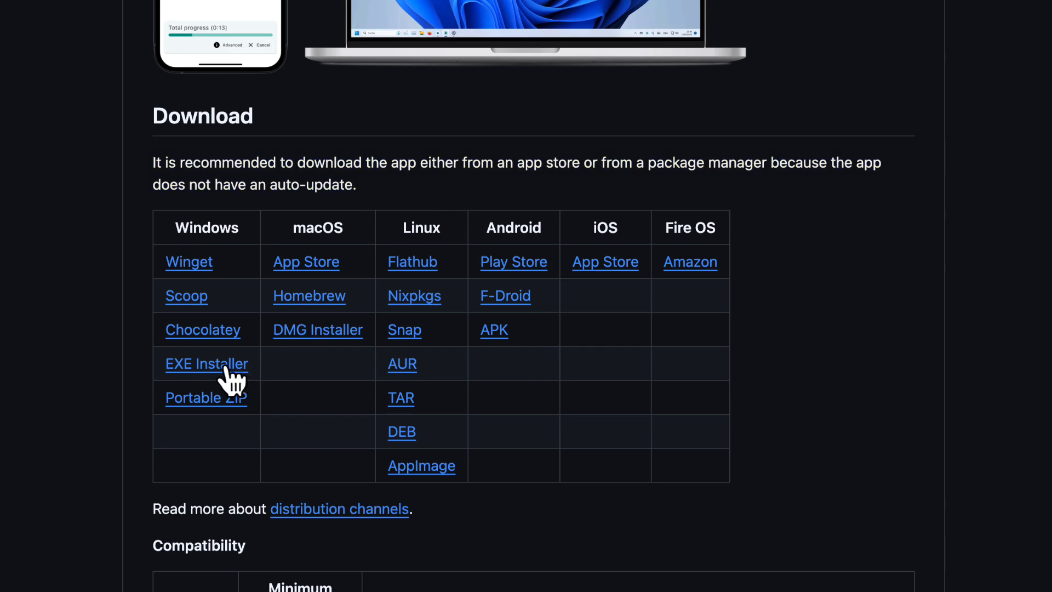
{"action": "mouse_move", "coordinate": [315, 345]}
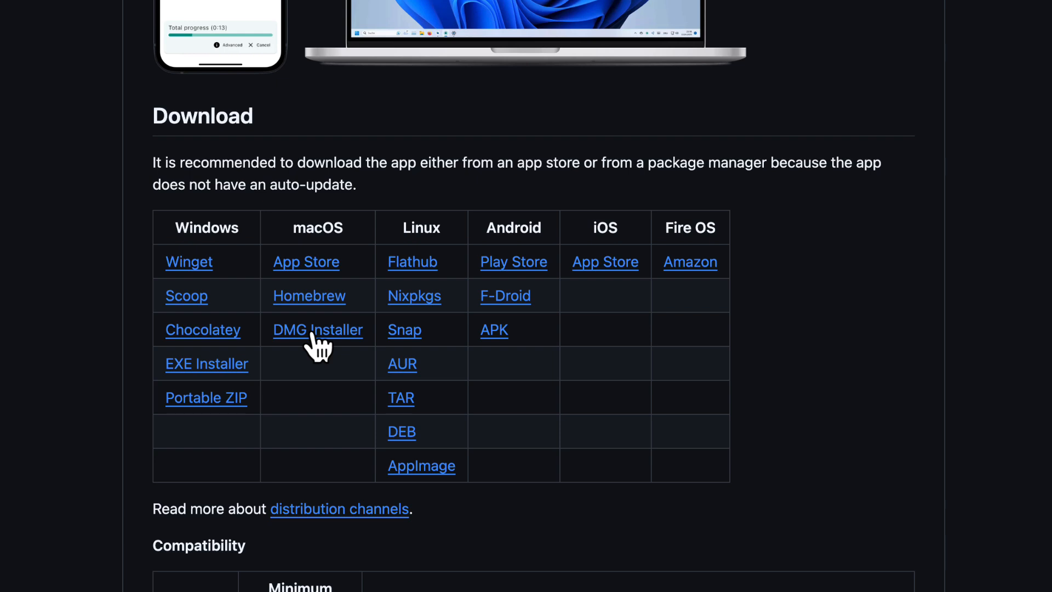
{"action": "mouse_move", "coordinate": [321, 275]}
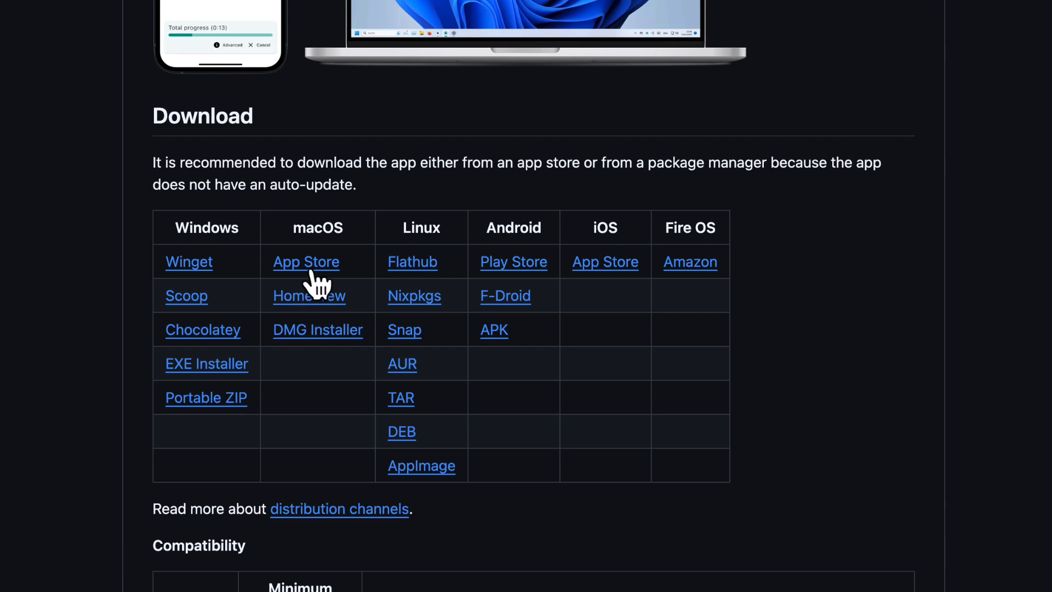
{"action": "mouse_move", "coordinate": [502, 268]}
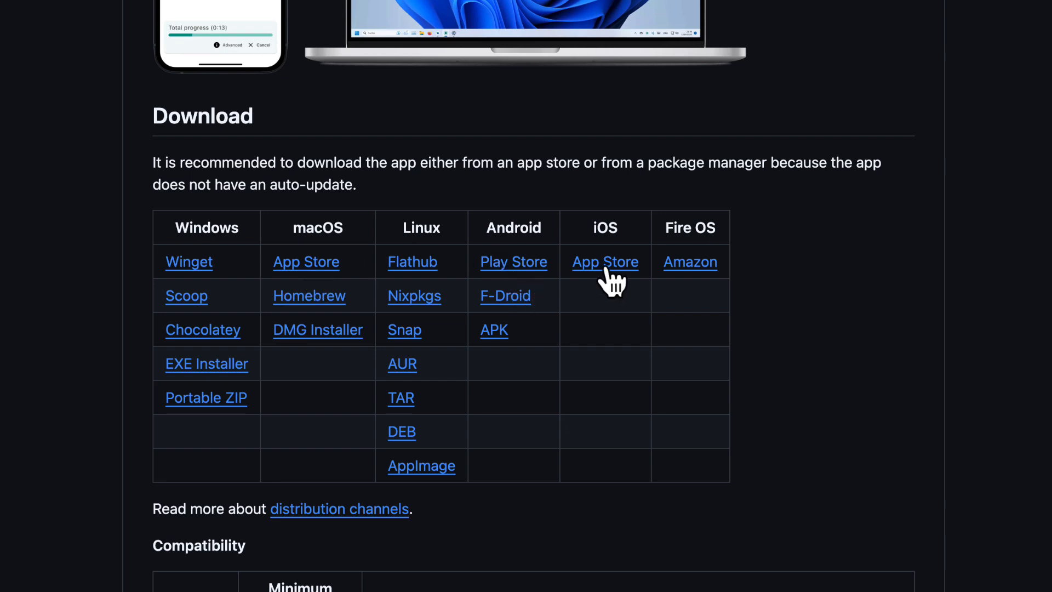
{"action": "mouse_move", "coordinate": [703, 227]}
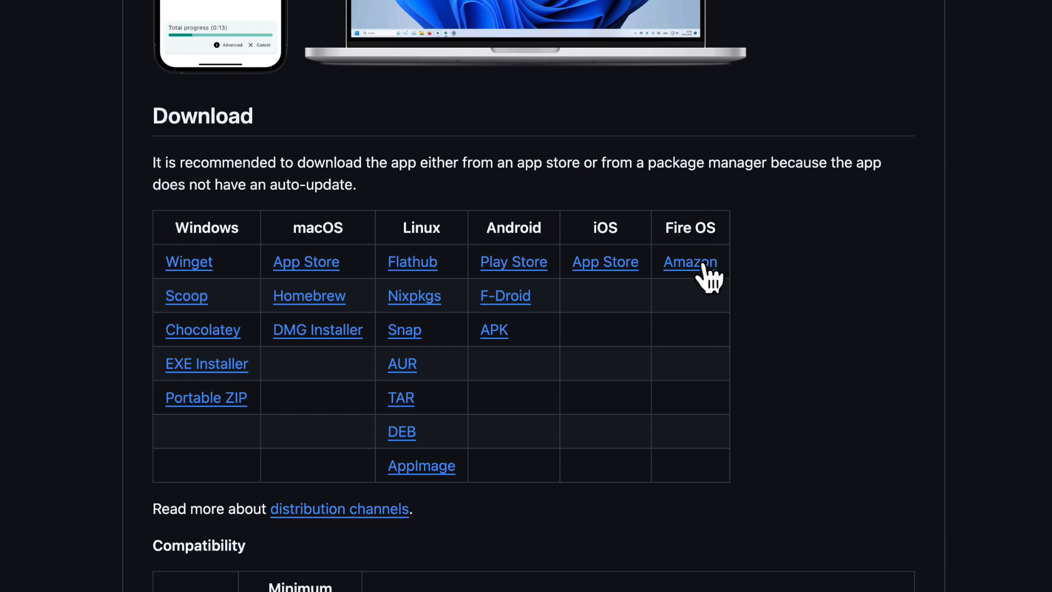
{"action": "mouse_move", "coordinate": [204, 281]}
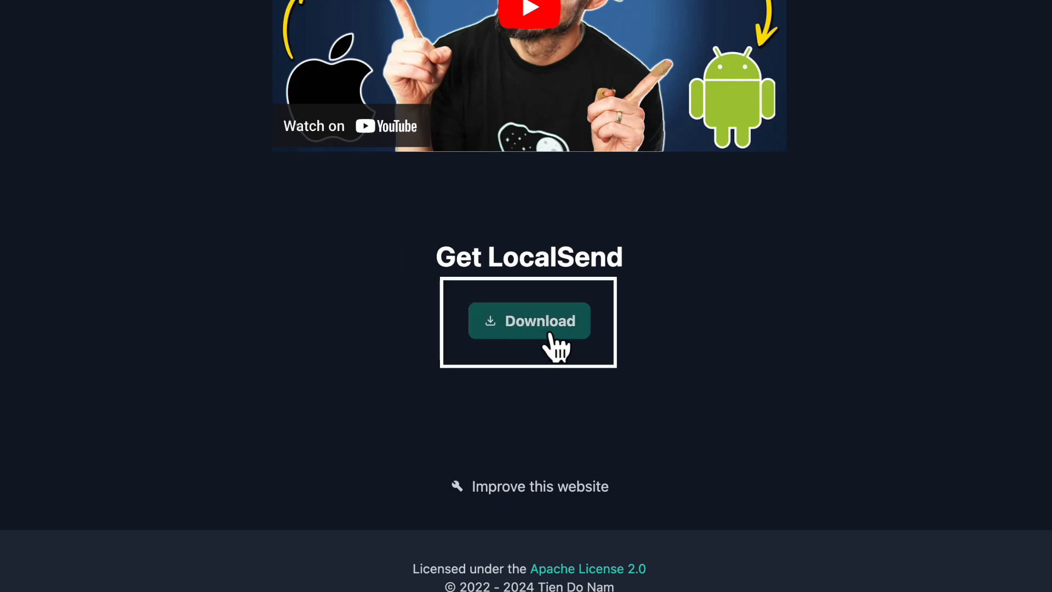
Go to the macOS downloads and follow the 'Download on the App Store' badge to LocalSend's listing.
{"action": "left_click", "coordinate": [528, 321]}
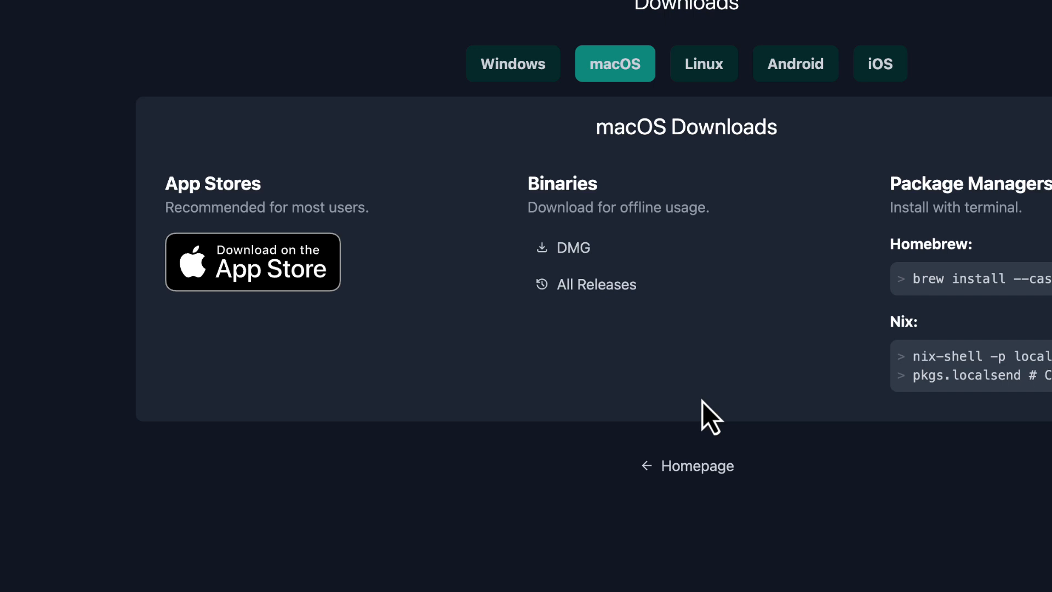
{"action": "mouse_move", "coordinate": [262, 275]}
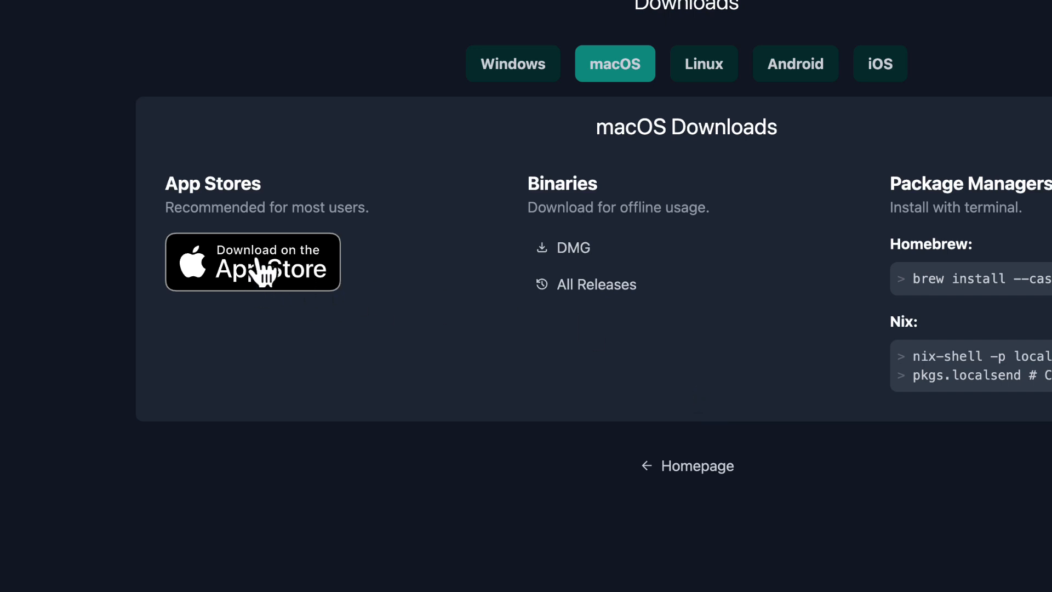
{"action": "left_click", "coordinate": [253, 262]}
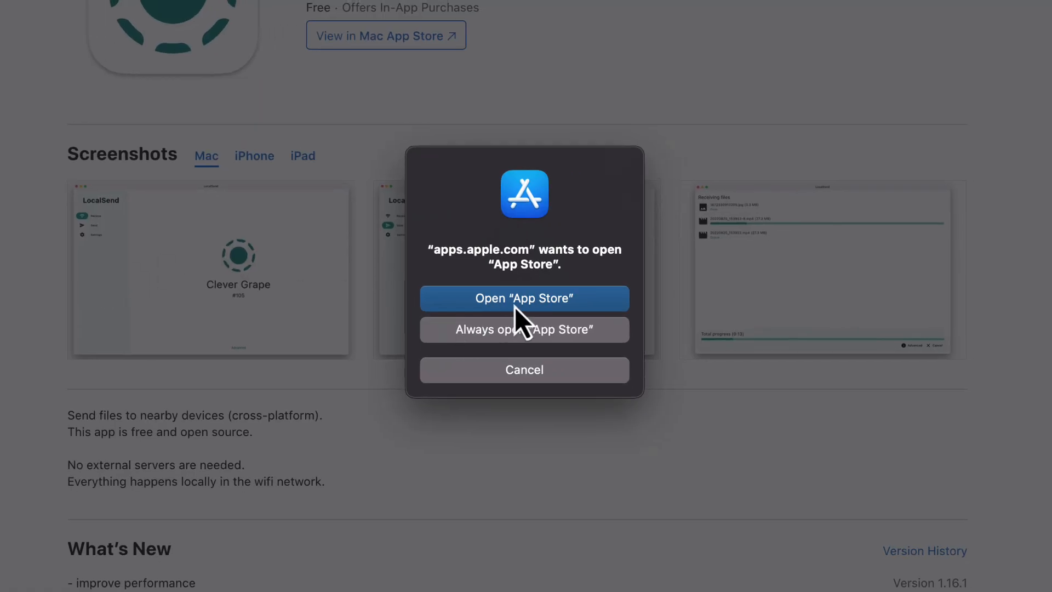
Get and install LocalSend from the Mac App Store, authenticating, and launch it once installed.
{"action": "left_click", "coordinate": [524, 298]}
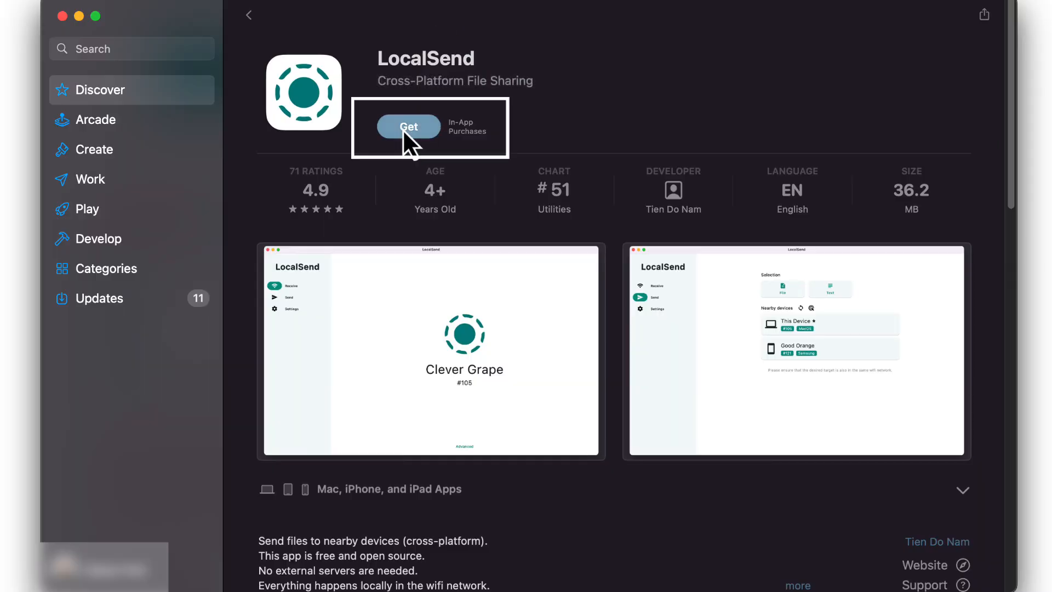
{"action": "left_click", "coordinate": [409, 127]}
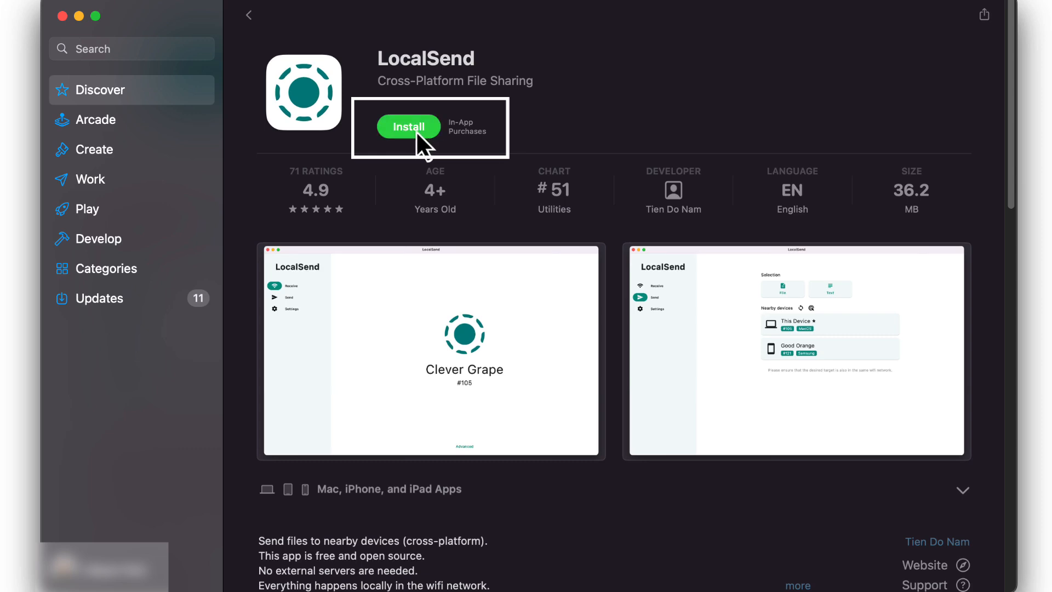
{"action": "left_click", "coordinate": [409, 127]}
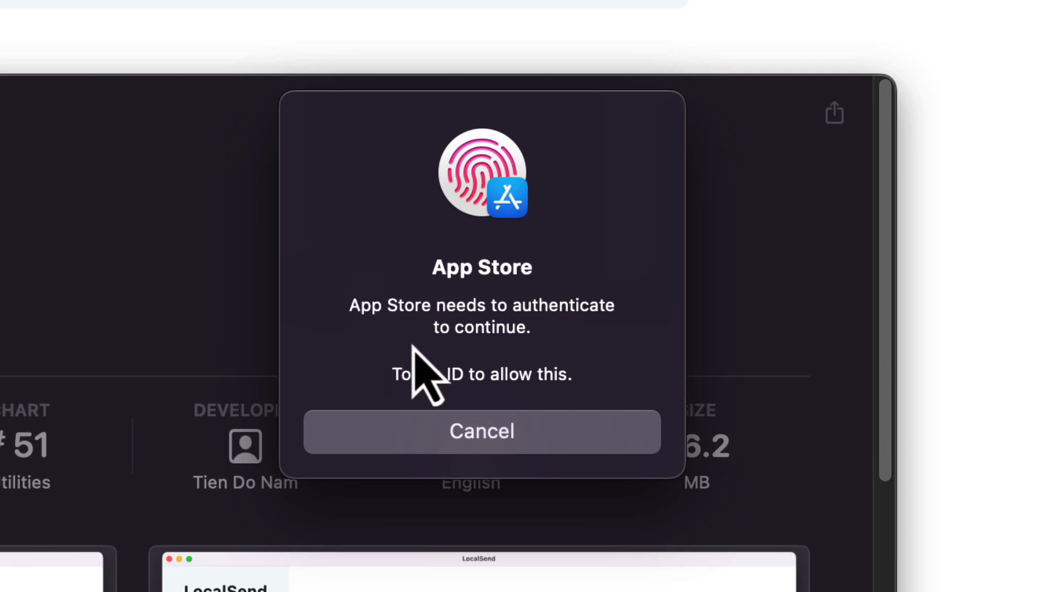
{"action": "left_click", "coordinate": [480, 430]}
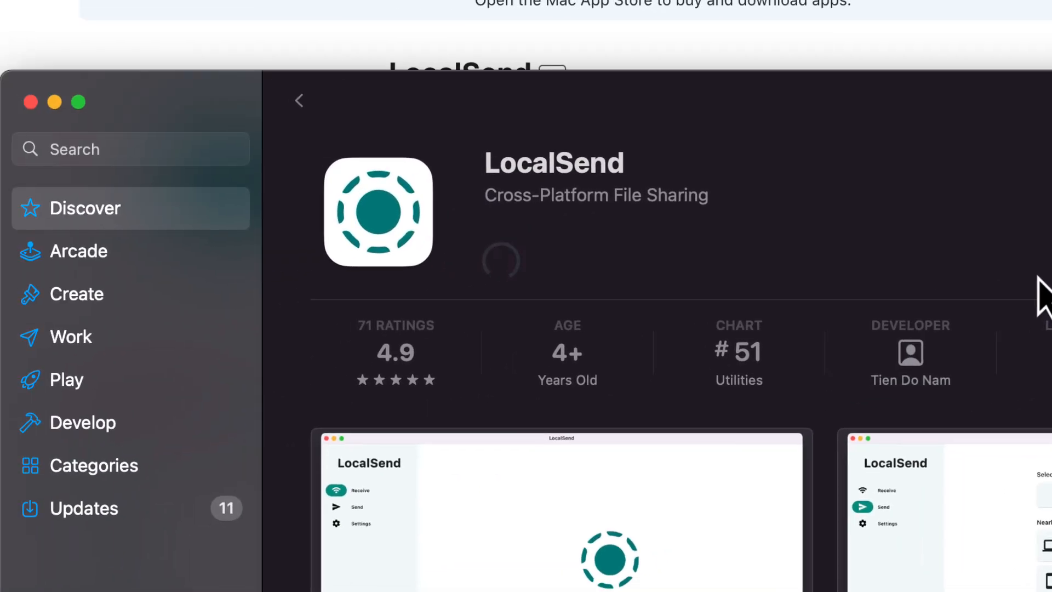
{"action": "left_click", "coordinate": [501, 261]}
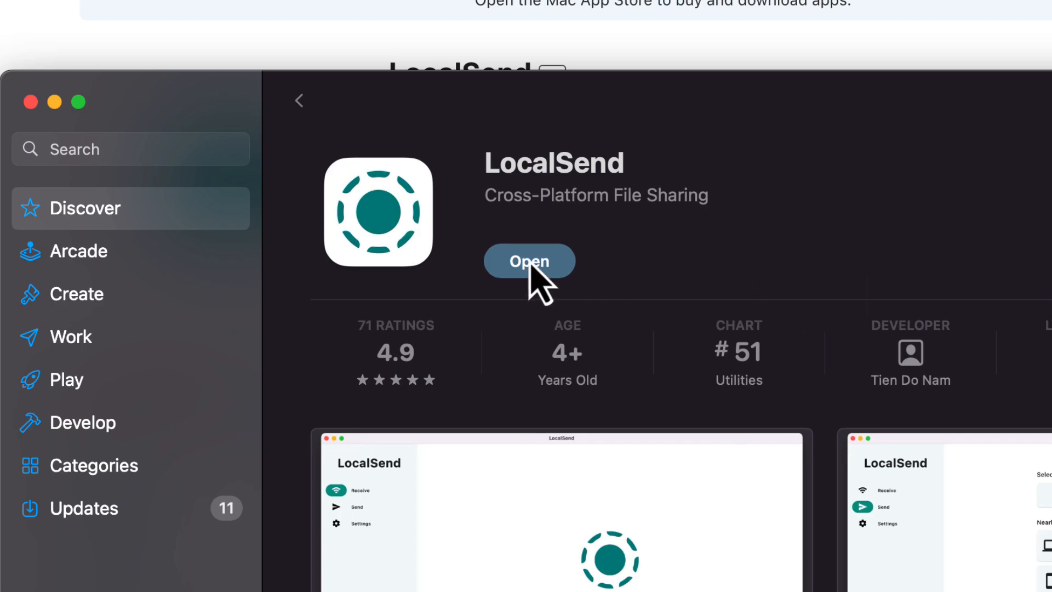
{"action": "left_click", "coordinate": [528, 261]}
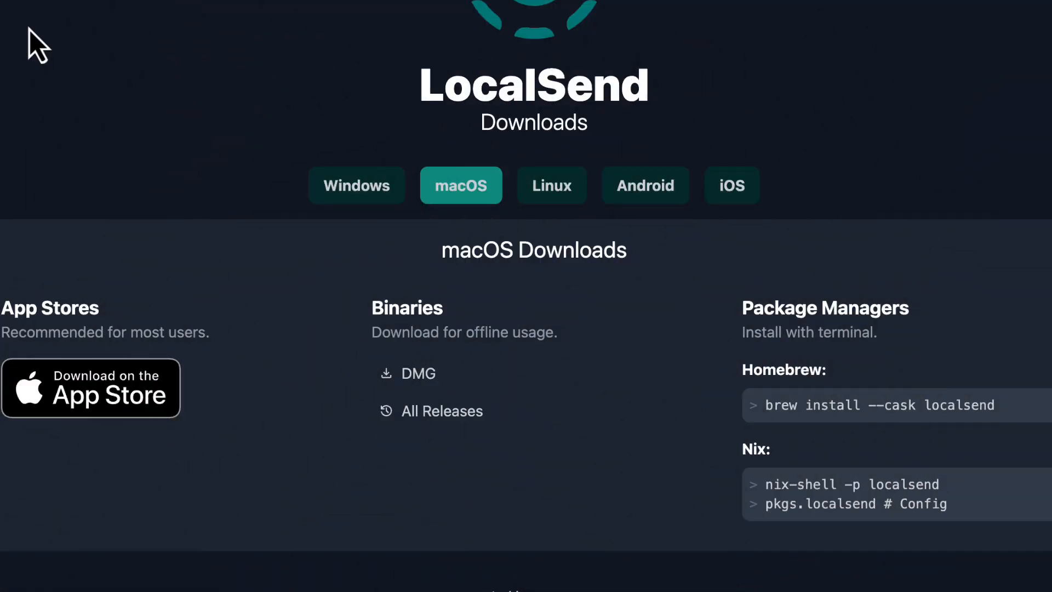
{"action": "left_click", "coordinate": [356, 185]}
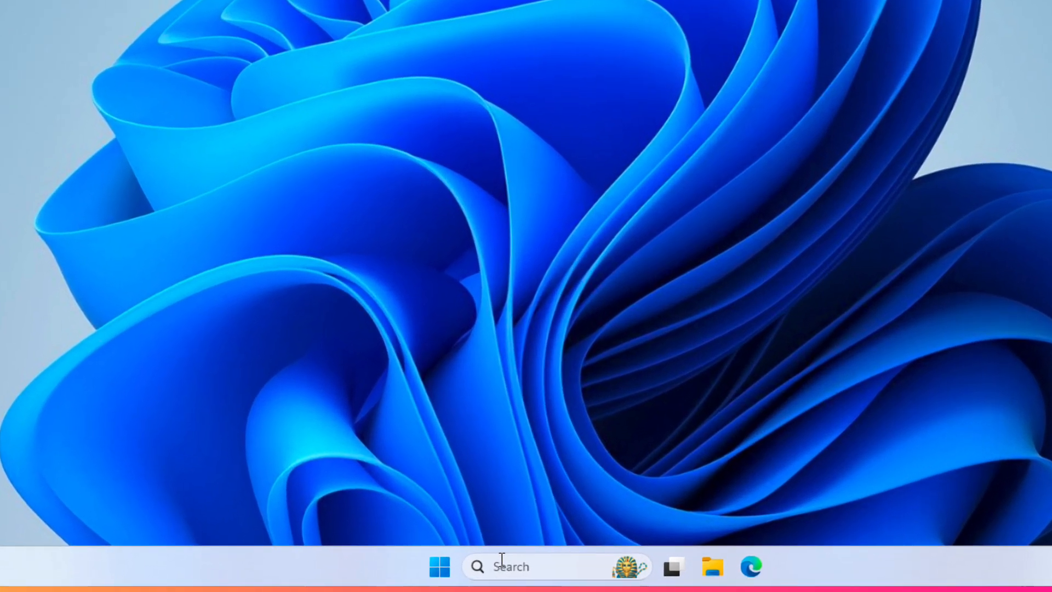
Run 'winget install localsend' in PowerShell, answering y to the source agreements, until LocalSend 1.16.1 installs.
{"action": "left_click", "coordinate": [509, 566]}
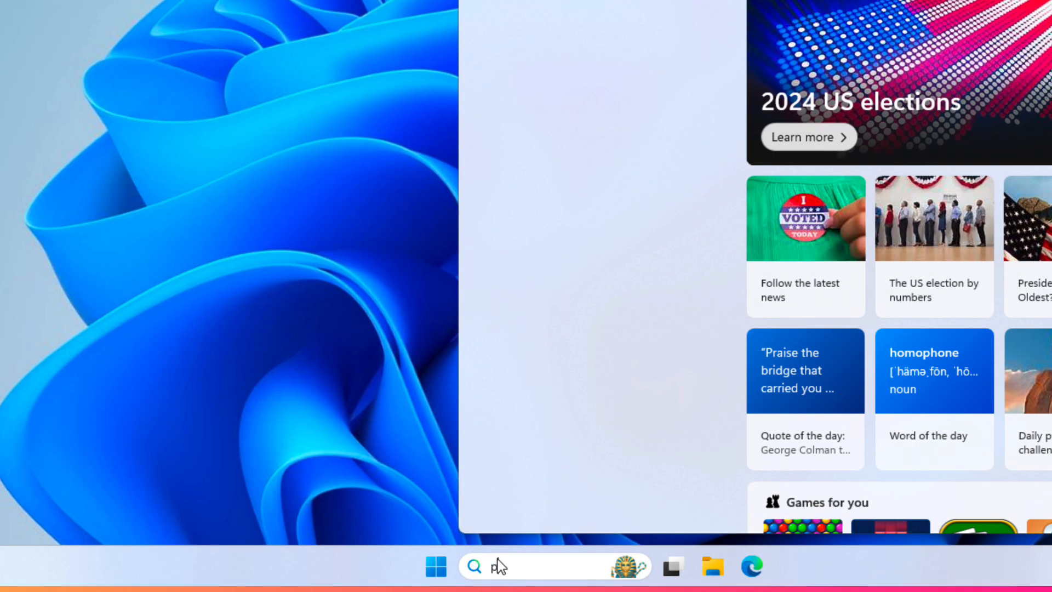
{"action": "type", "text": "powershe"}
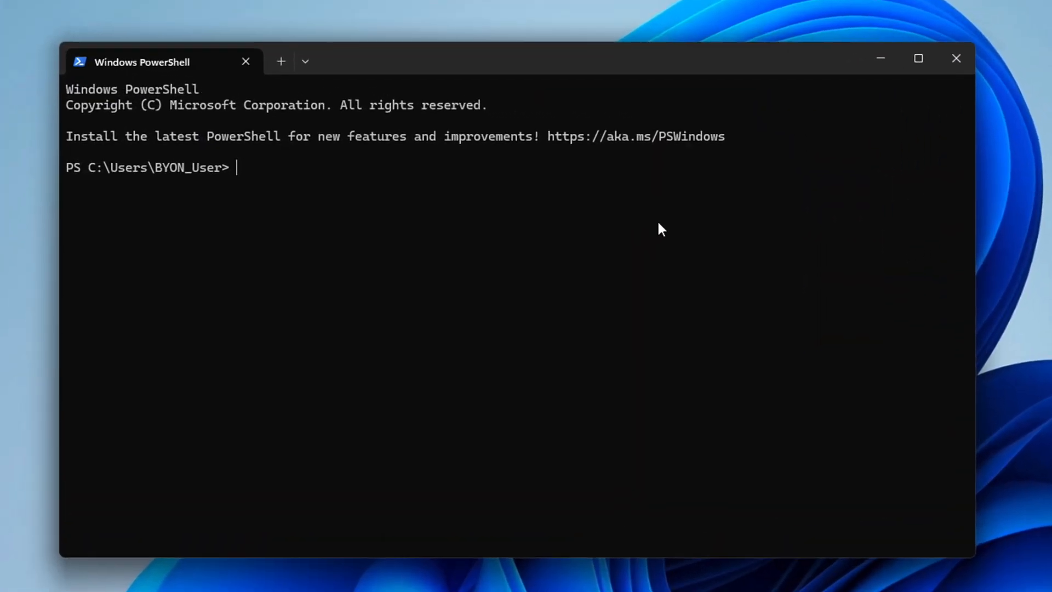
{"action": "type", "text": "winget install localsend"}
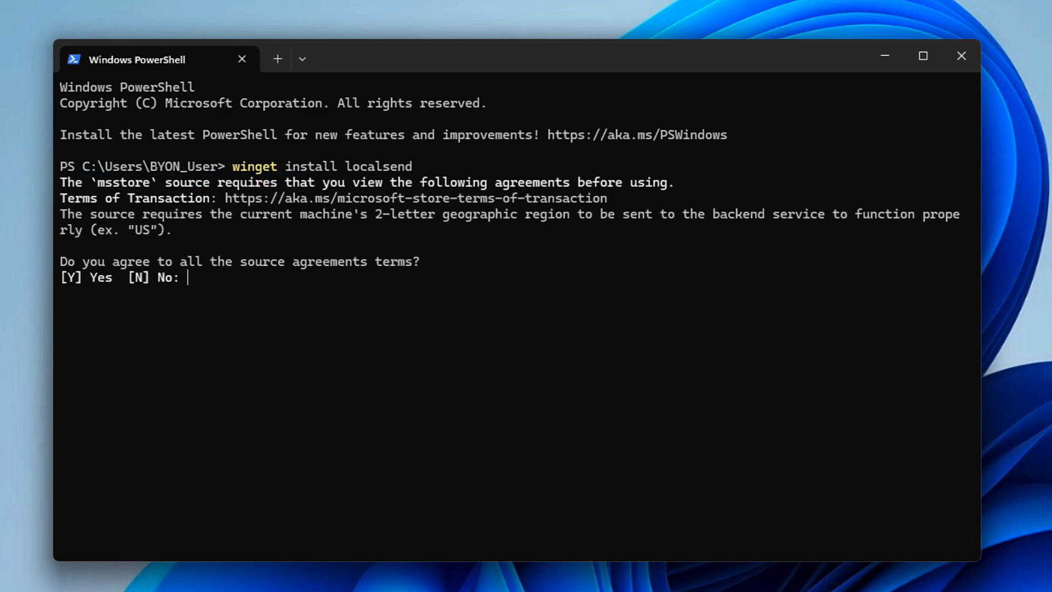
{"action": "type", "text": "y"}
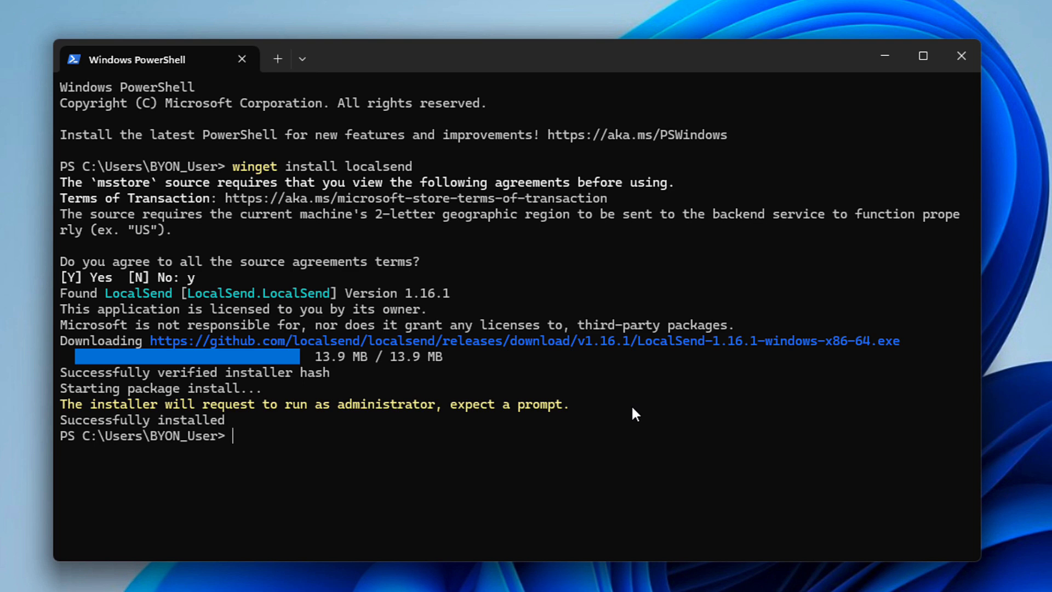
{"action": "left_click", "coordinate": [922, 56]}
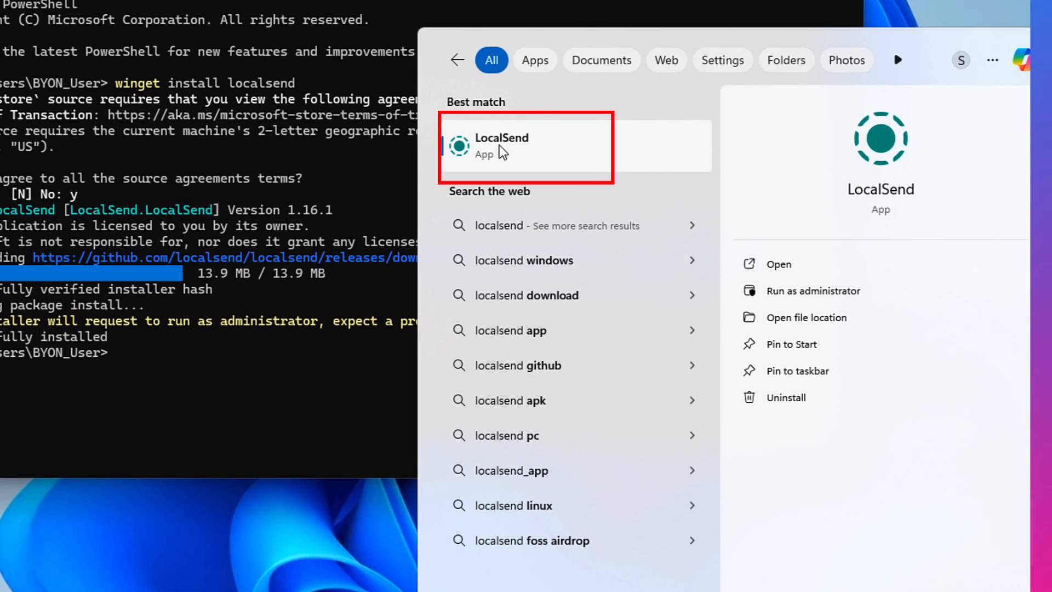
Launch LocalSend on Windows and allow it through the firewall on public and private networks.
{"action": "left_click", "coordinate": [525, 146]}
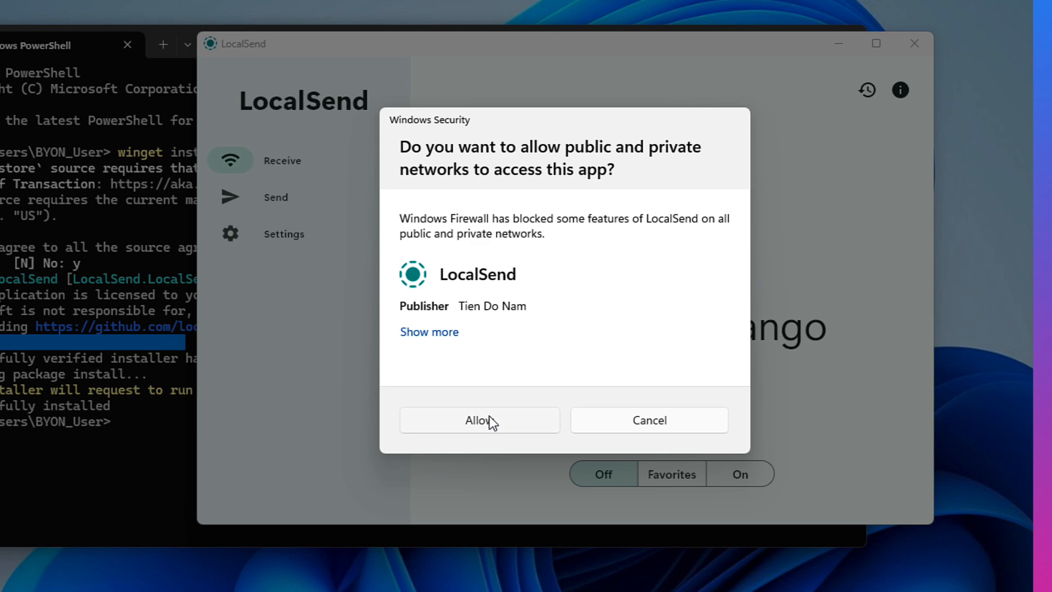
{"action": "left_click", "coordinate": [478, 420]}
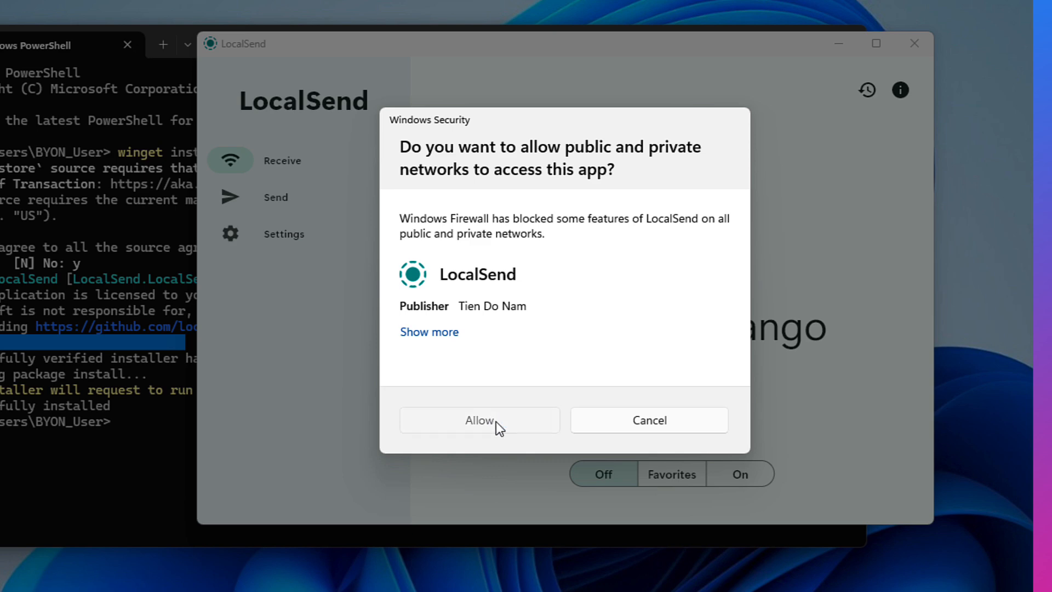
{"action": "left_click", "coordinate": [479, 419]}
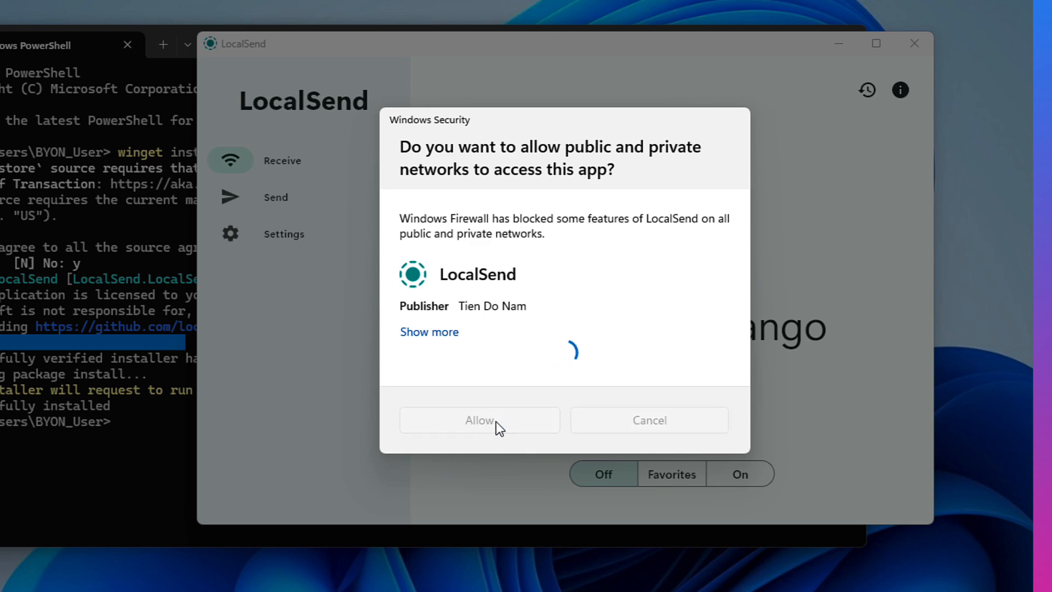
{"action": "left_click", "coordinate": [479, 420]}
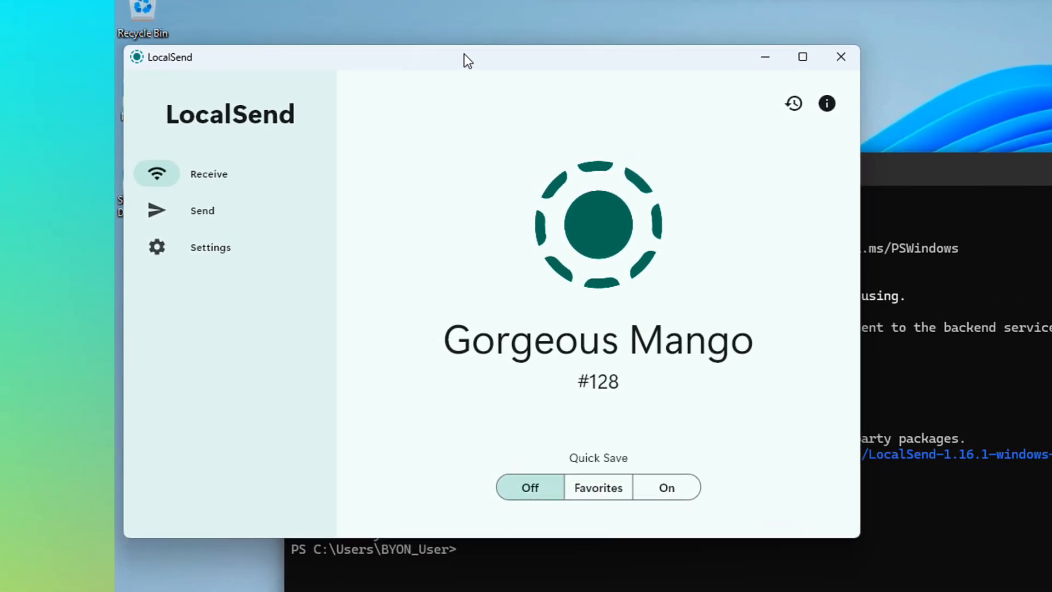
{"action": "mouse_move", "coordinate": [610, 191]}
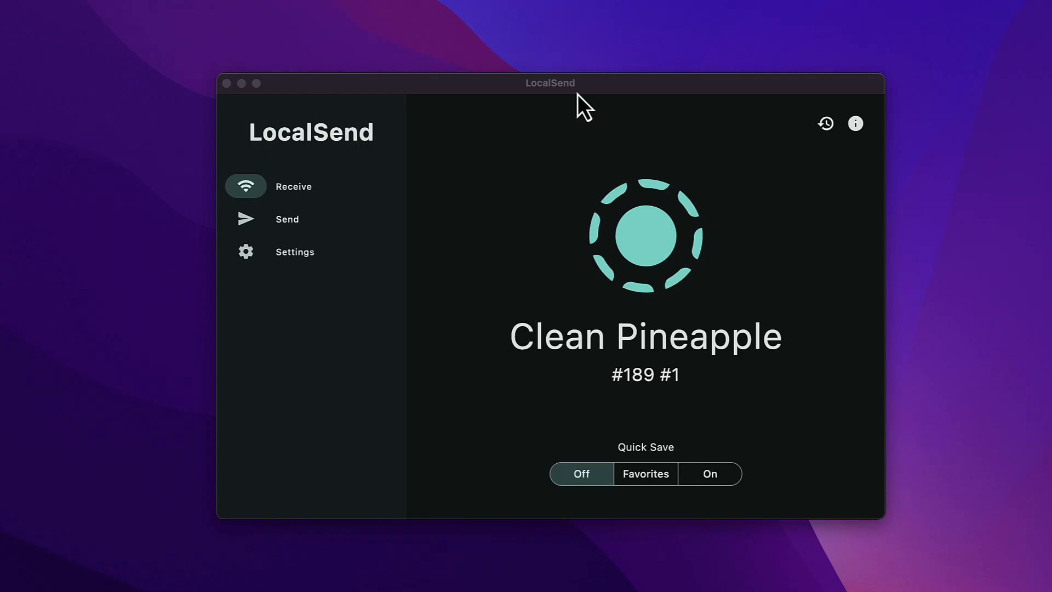
{"action": "mouse_move", "coordinate": [622, 366]}
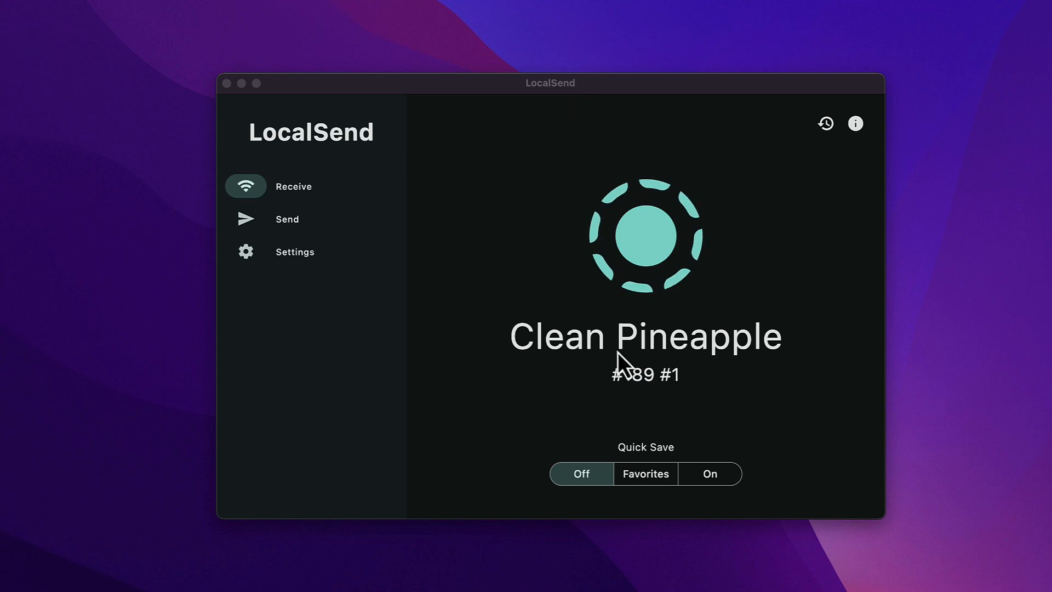
{"action": "mouse_move", "coordinate": [593, 323]}
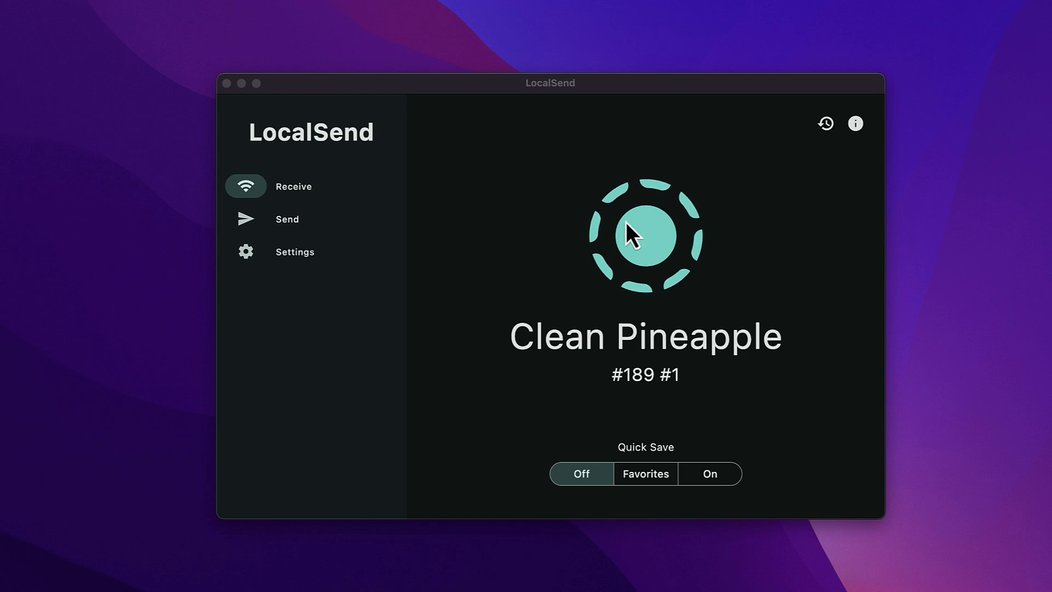
{"action": "mouse_move", "coordinate": [829, 572]}
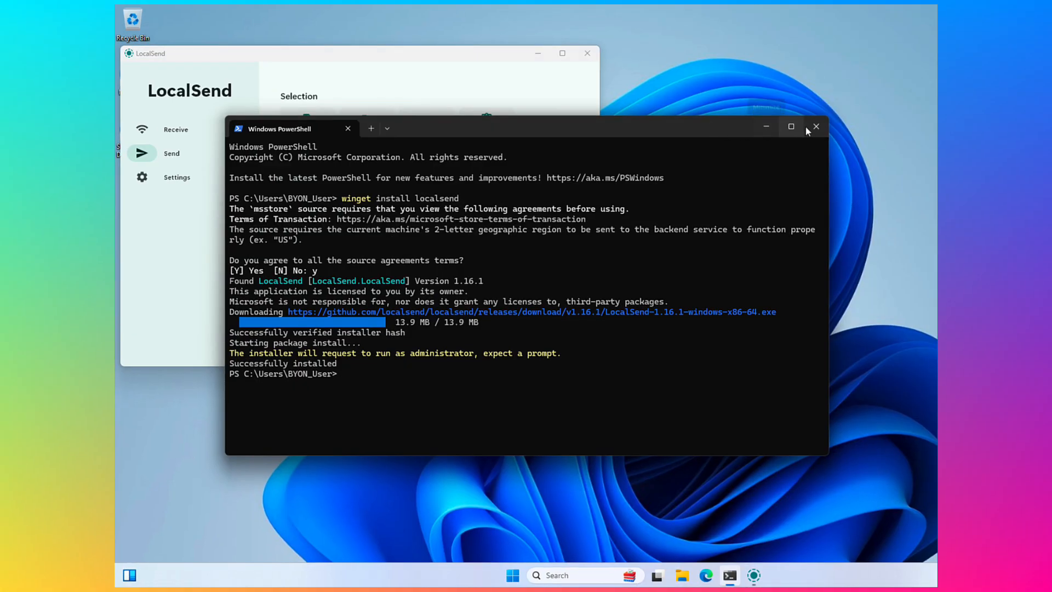
Close PowerShell and create a new blank text document on the Windows desktop.
{"action": "left_click", "coordinate": [815, 127]}
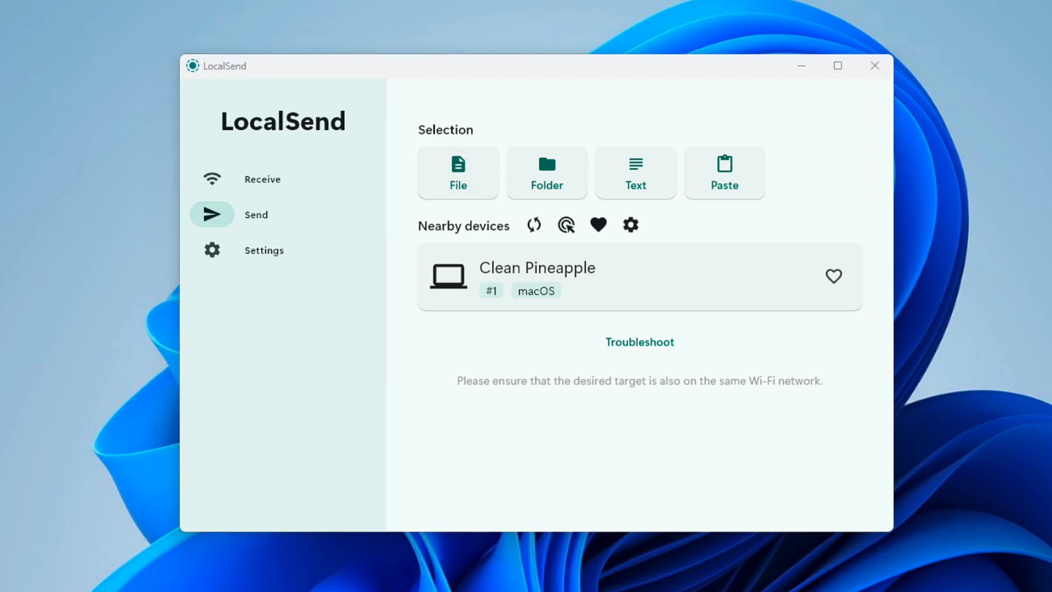
{"action": "right_click", "coordinate": [154, 288]}
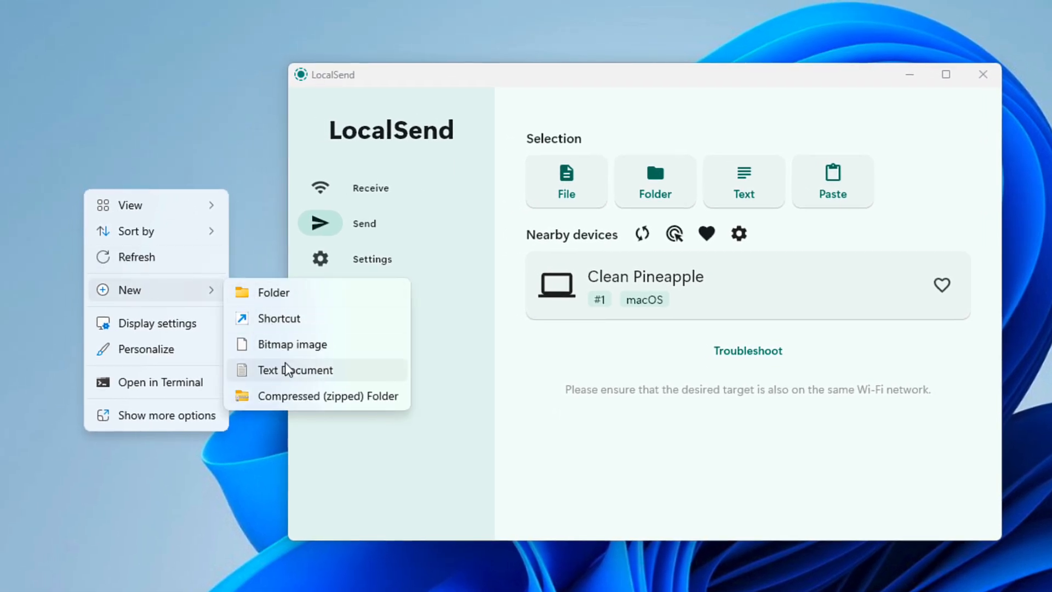
{"action": "left_click", "coordinate": [294, 370]}
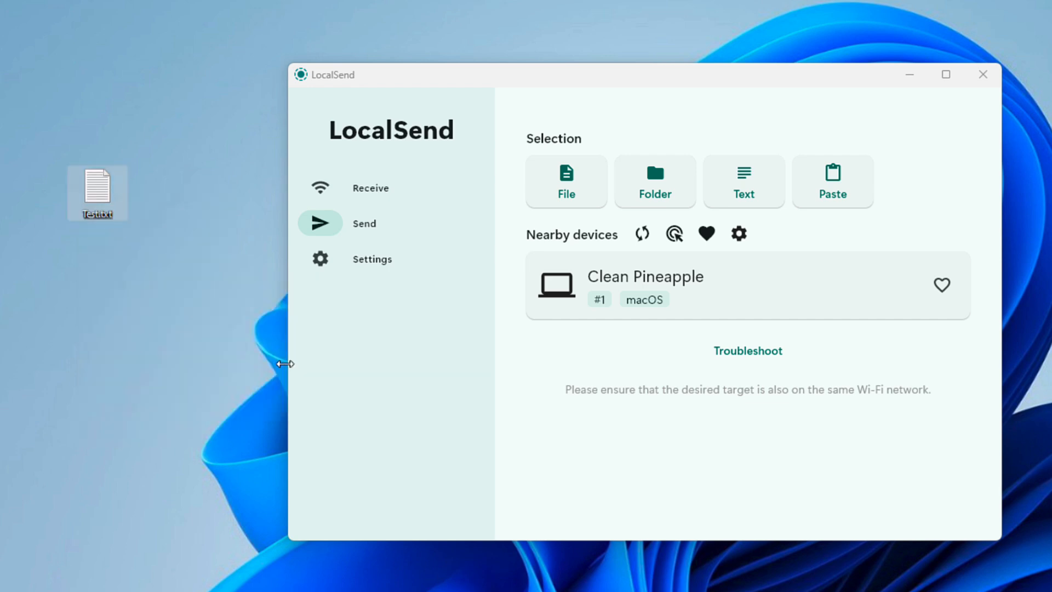
Open Test.txt in Notepad and write 'Hello this is a test of LocalSend.'.
{"action": "double_click", "coordinate": [96, 187]}
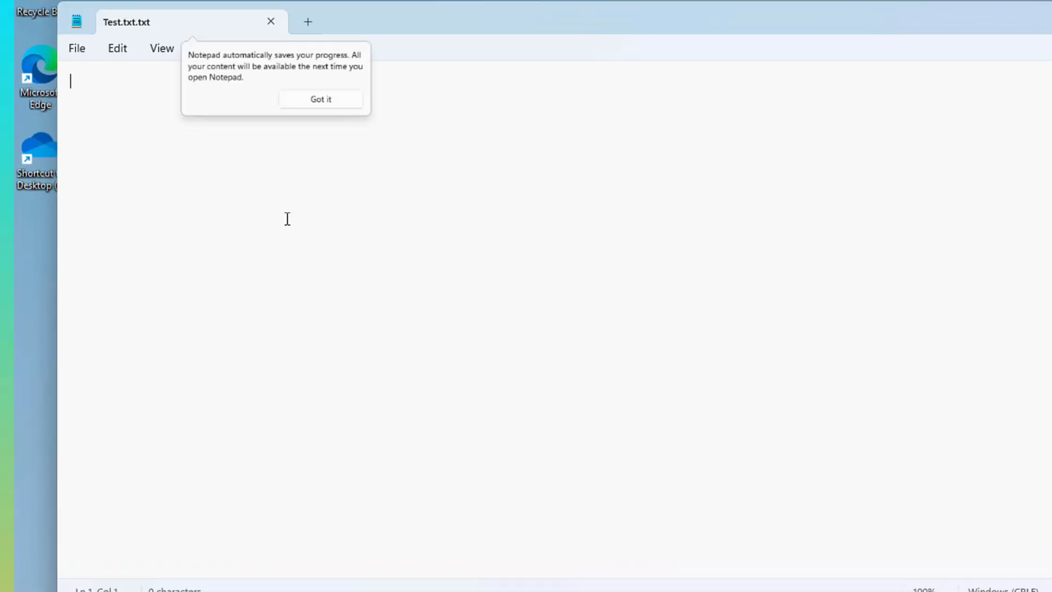
{"action": "type", "text": "He"}
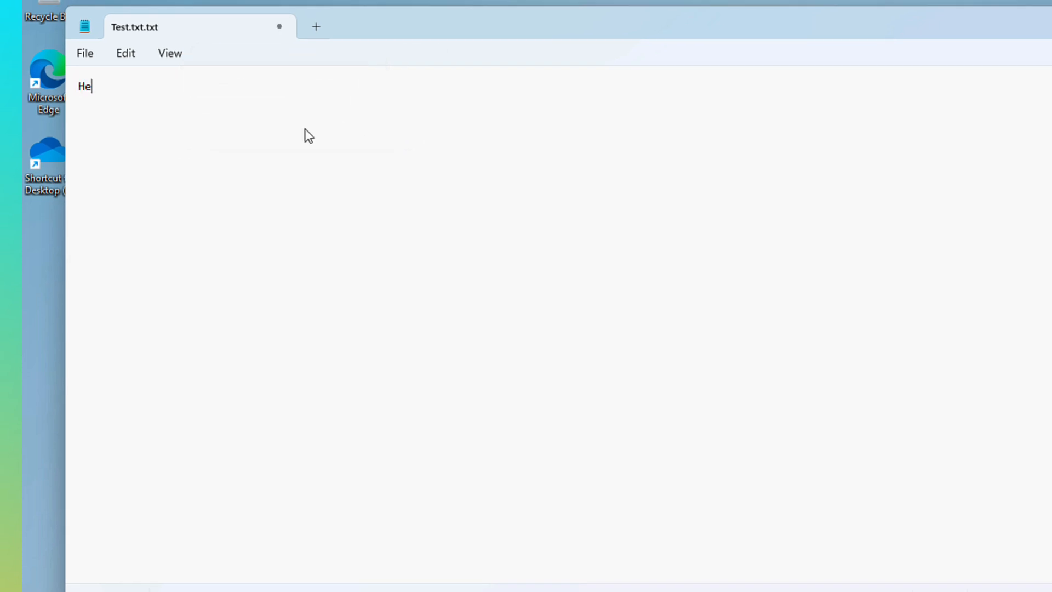
{"action": "type", "text": "llo this is a test of"}
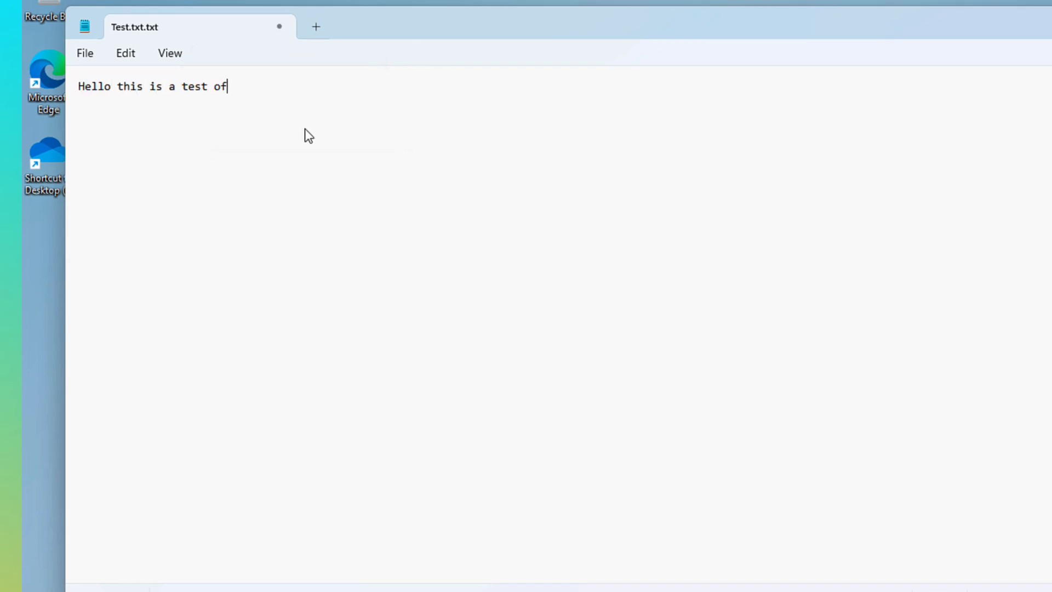
{"action": "type", "text": "LocalSend."}
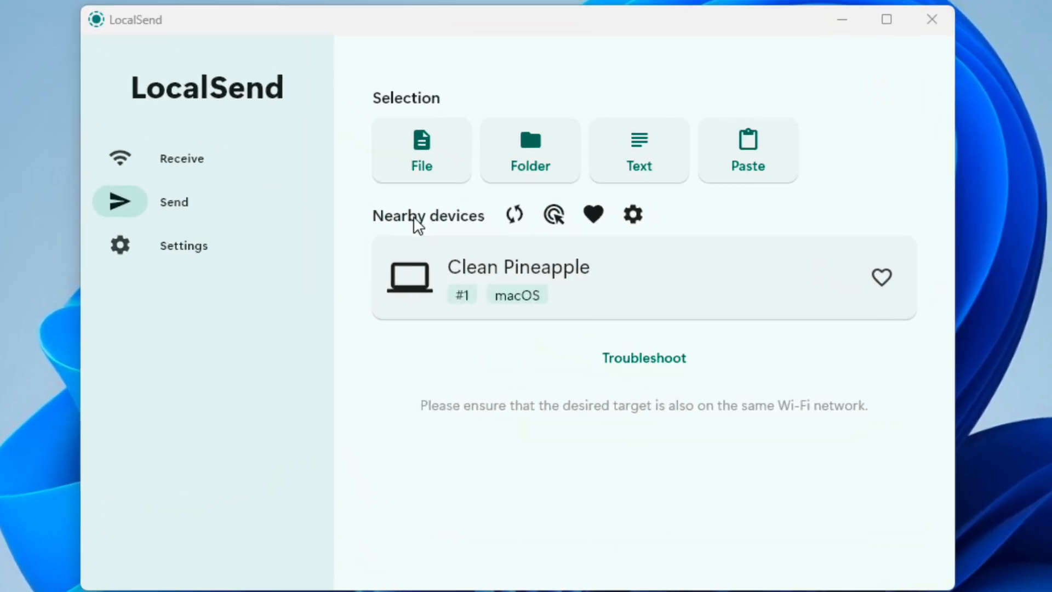
Pick Test.txt.txt from the Desktop and send it to the Mac, Clean Pineapple.
{"action": "left_click", "coordinate": [421, 150]}
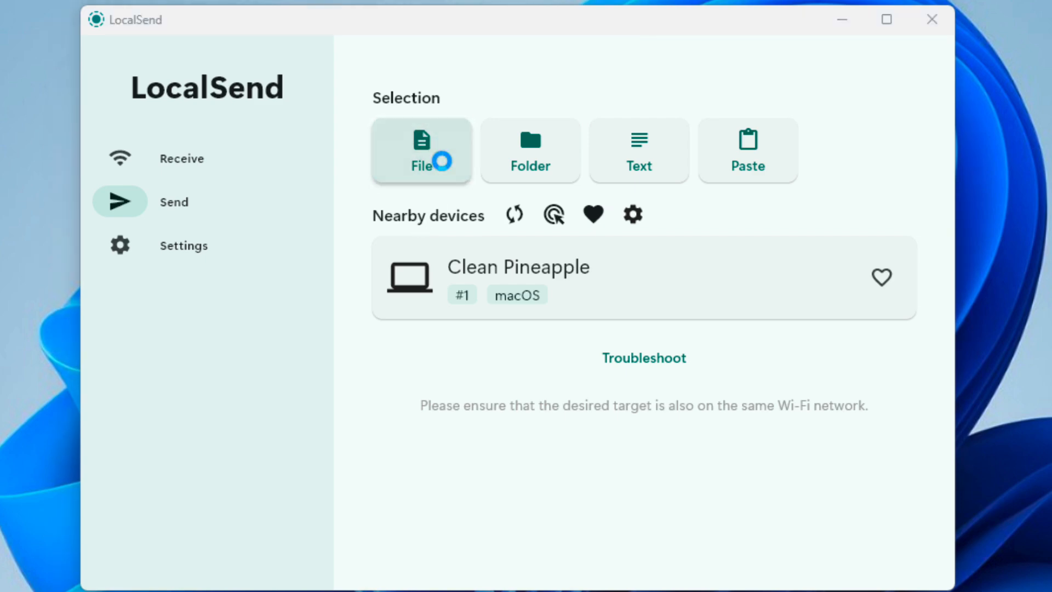
{"action": "left_click", "coordinate": [421, 150]}
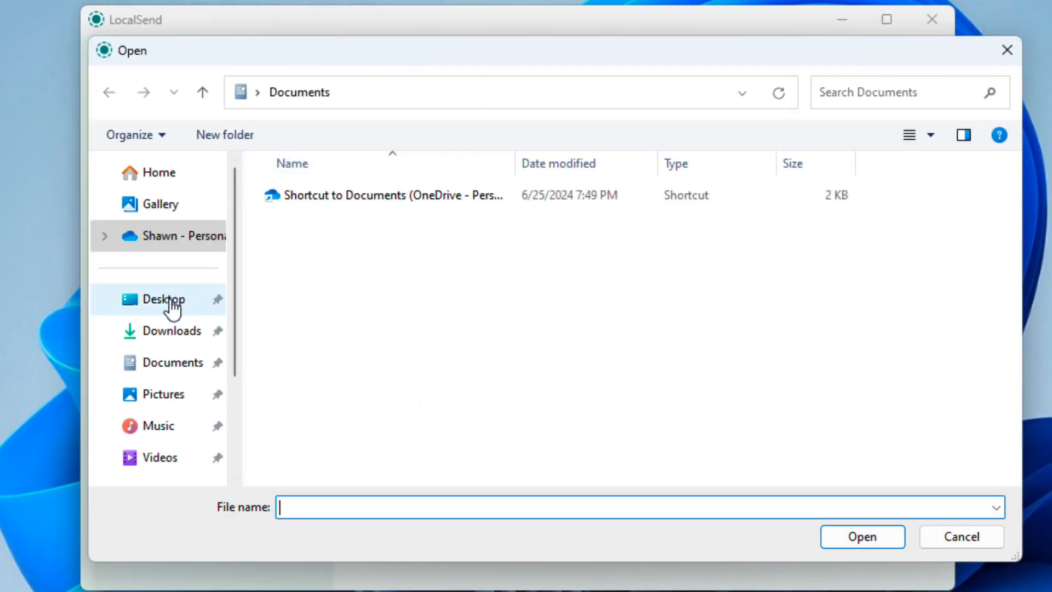
{"action": "left_click", "coordinate": [162, 298]}
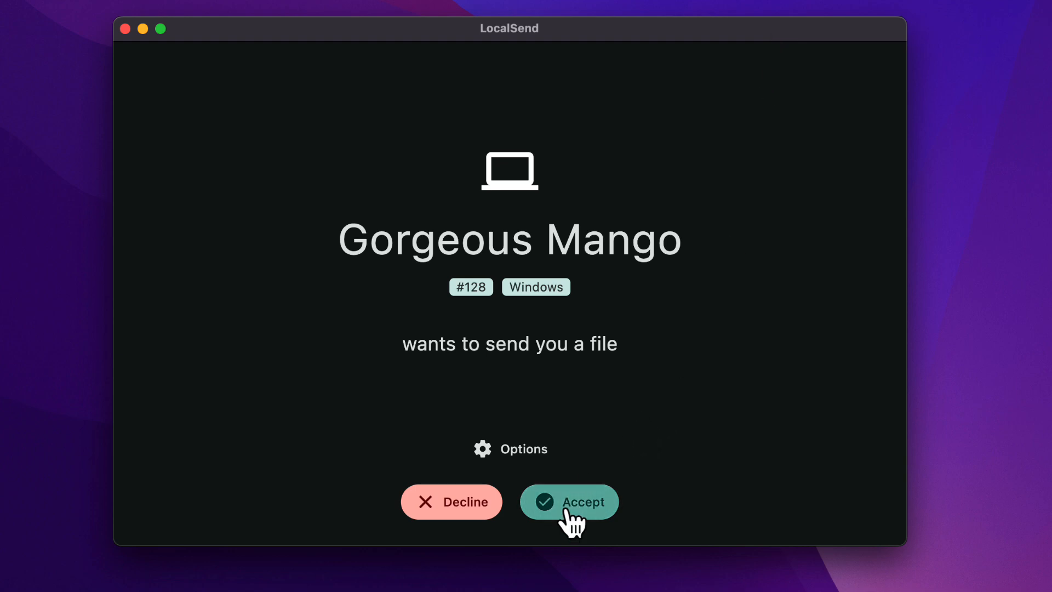
Accept the incoming Test.txt.txt from Gorgeous Mango on the Mac so the transfer finishes.
{"action": "left_click", "coordinate": [569, 500]}
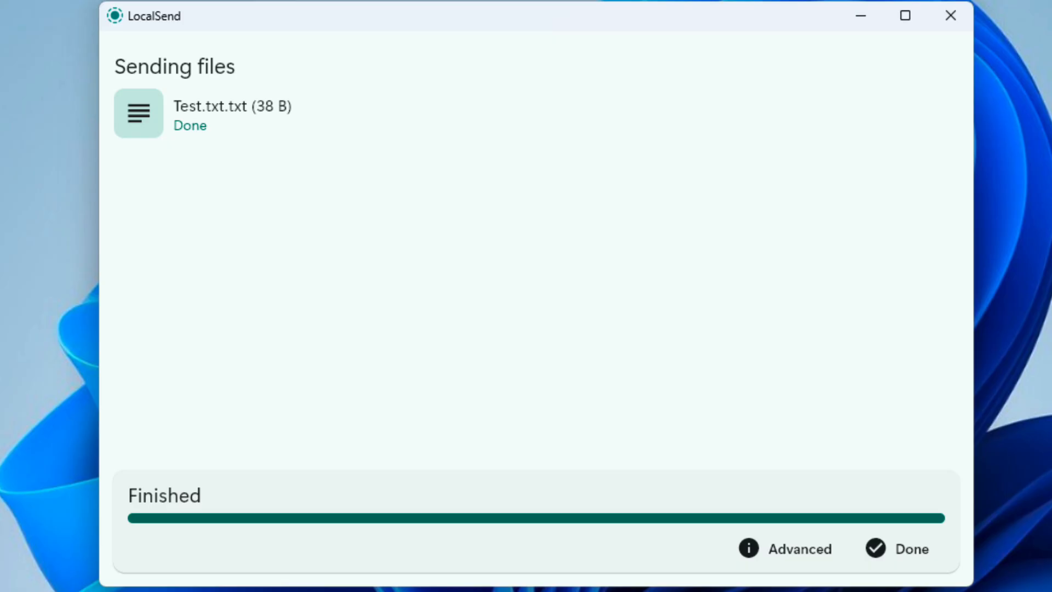
{"action": "mouse_move", "coordinate": [277, 544]}
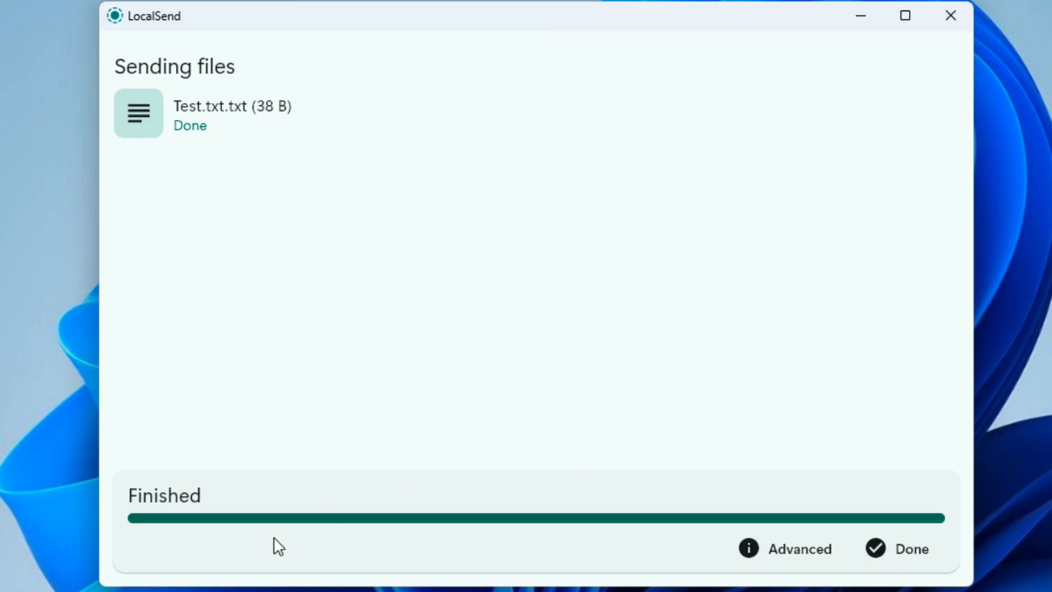
{"action": "mouse_move", "coordinate": [777, 548]}
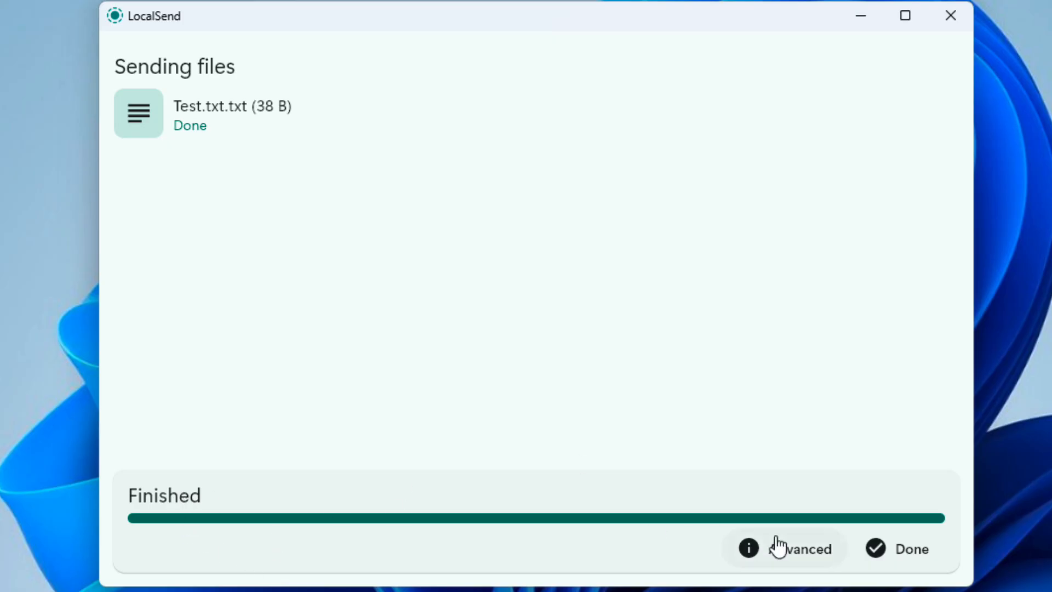
{"action": "left_click", "coordinate": [897, 548]}
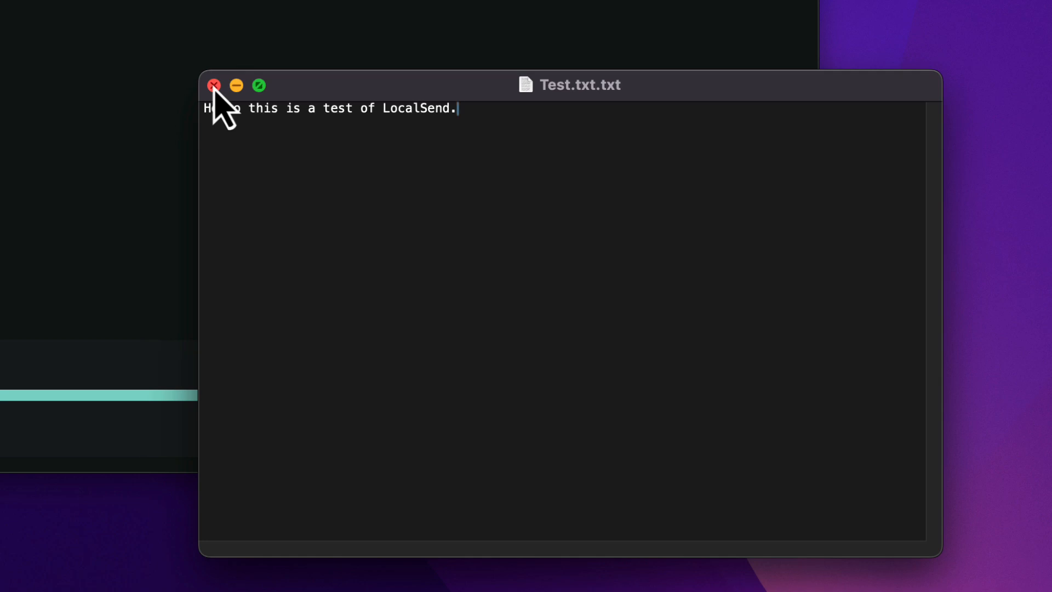
Close the received Test.txt.txt in TextEdit after reading the test sentence.
{"action": "left_click", "coordinate": [214, 85]}
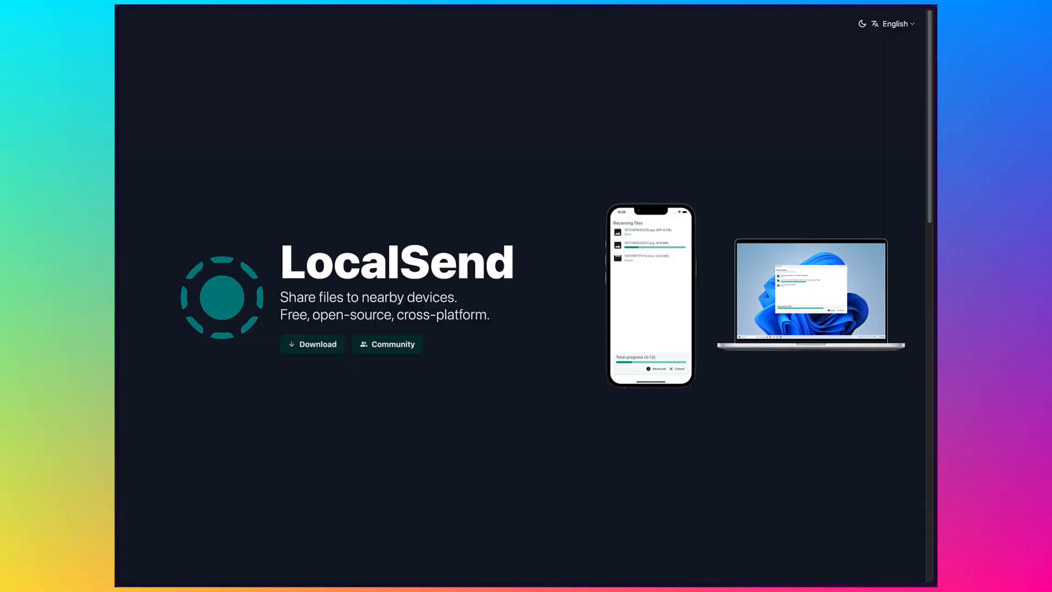